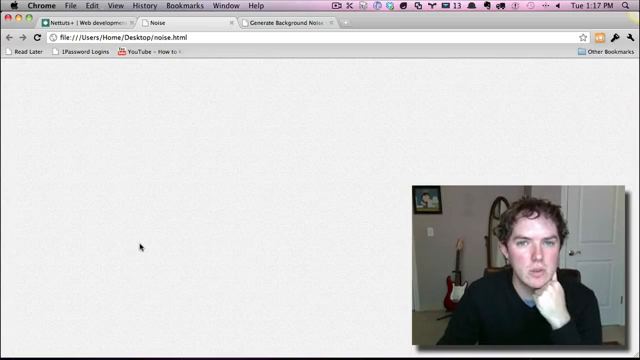
mouse_move(176, 90)
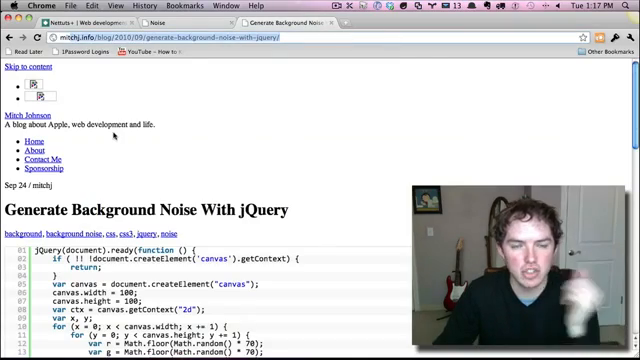
Scroll the jQuery background-noise article to view its canvas noise code example
scroll("down", 3)
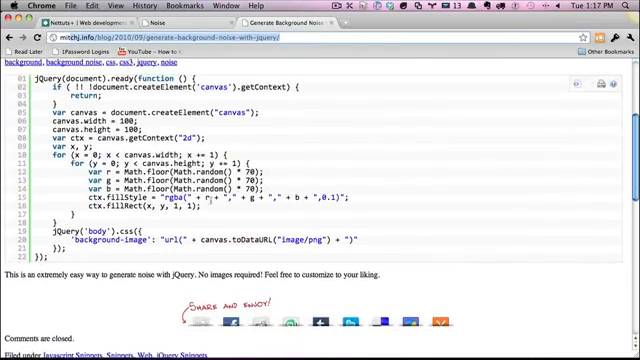
scroll("up", 3)
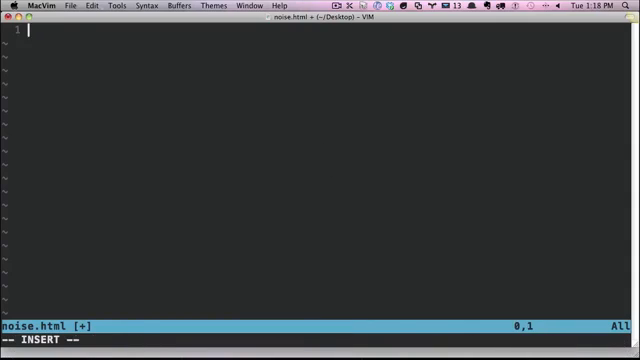
Expand html:5 into an HTML5 skeleton and begin the title 'Noise'
type("html:5")
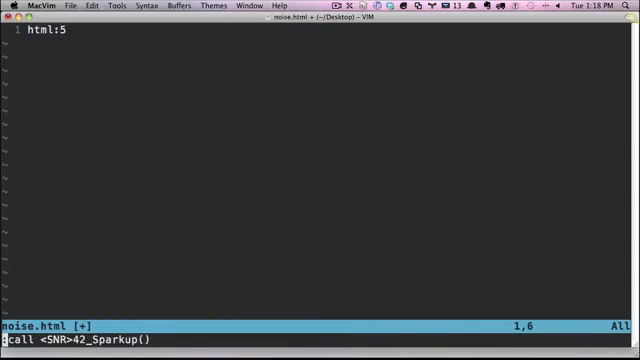
key("Return")
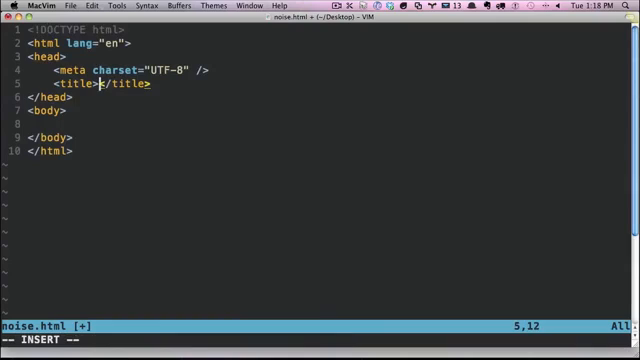
type("Noise")
left_click(320, 122)
type("<script>")
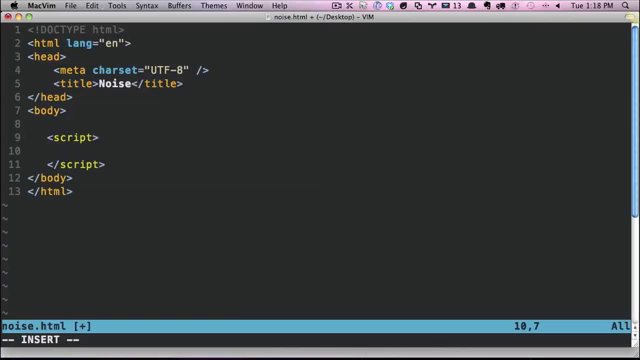
Write the function generateNoise(opacity) declaration inside the script block
type("fu")
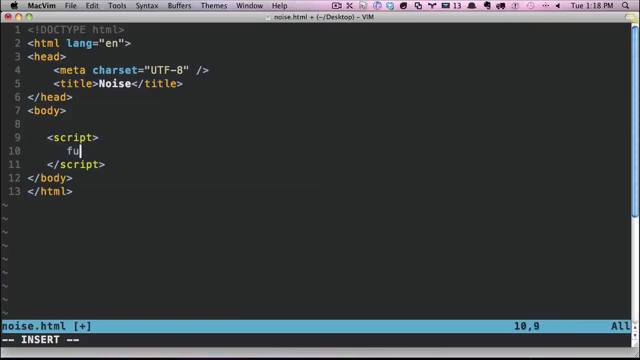
type("nction")
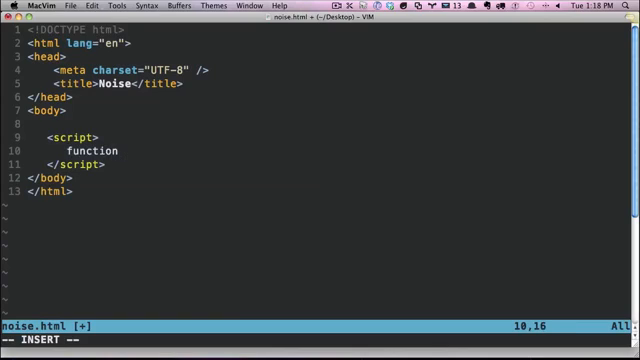
type("generateNoise")
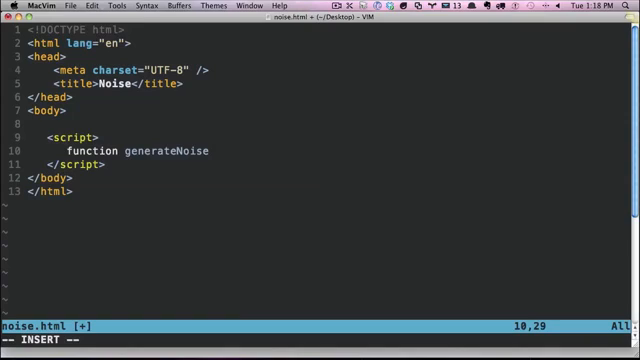
type("()")
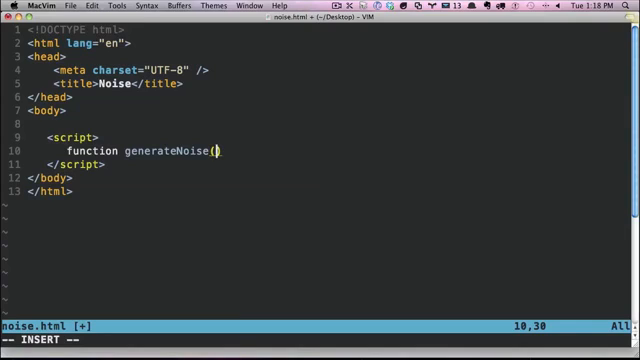
type("opacity")
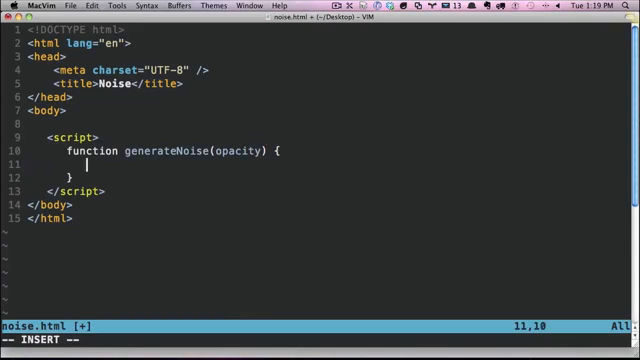
Begin an if checking !!!document.createElement('canvas').getContext
type("if ( !!!")
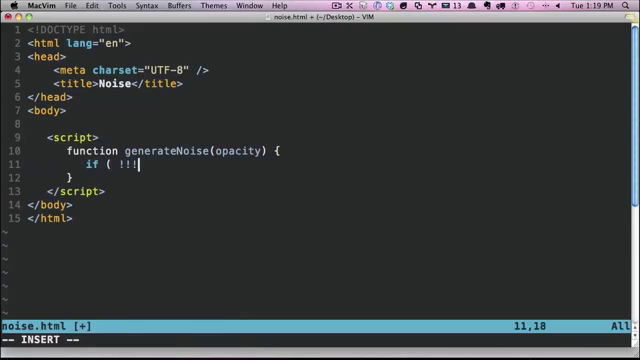
type("documen")
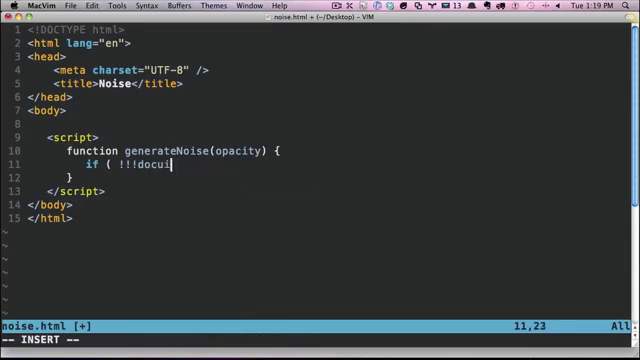
type("ment.createElemen")
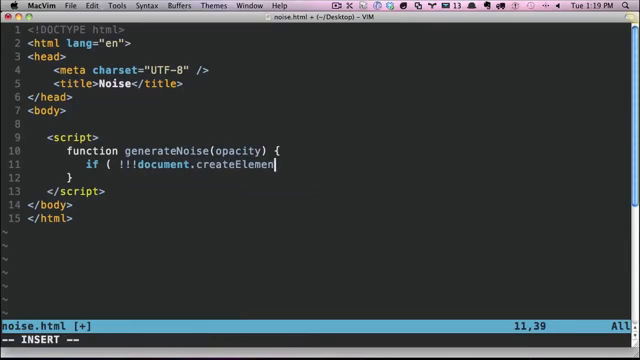
type("('canvas')")
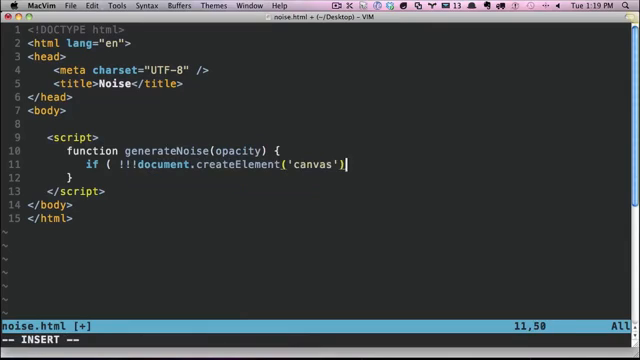
type(".getContext")
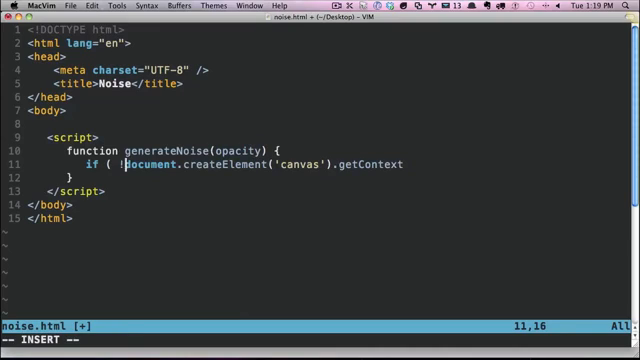
Adjust the negation bangs and make the check return false, then move below the if block
type("!")
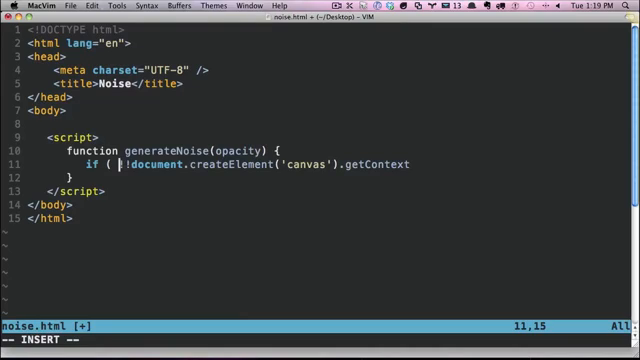
type("!")
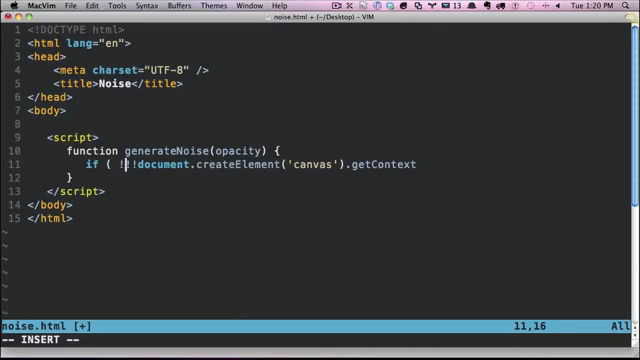
type("!")
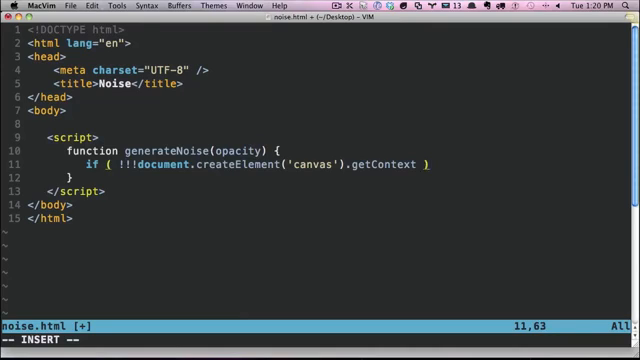
type("return false;")
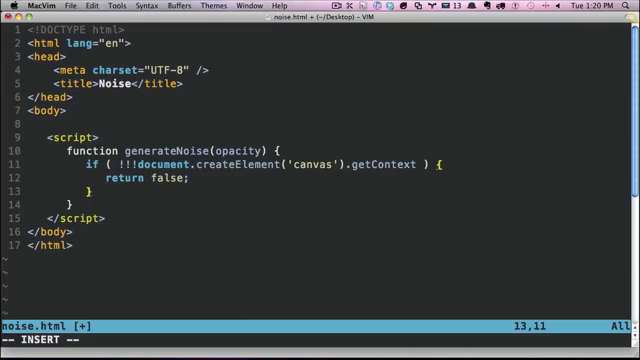
key("Return")
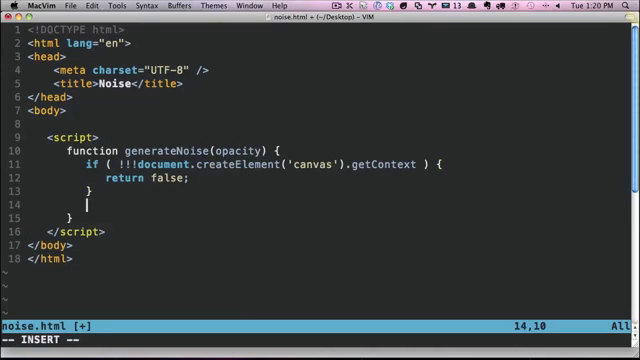
Declare var canvas = document.createElement('canvas') and ctx = canvas.getContext('2d')
type("v")
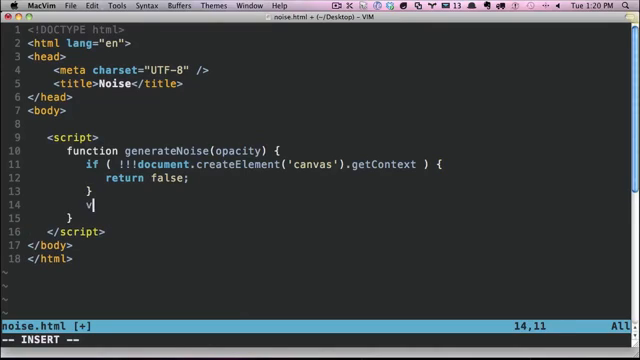
type("ar canvas = d")
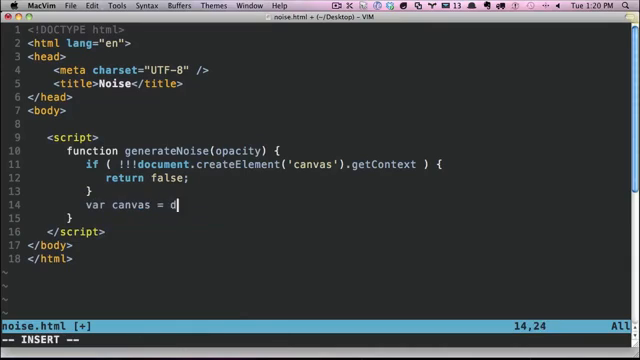
type("ocument.createElement('canvas")
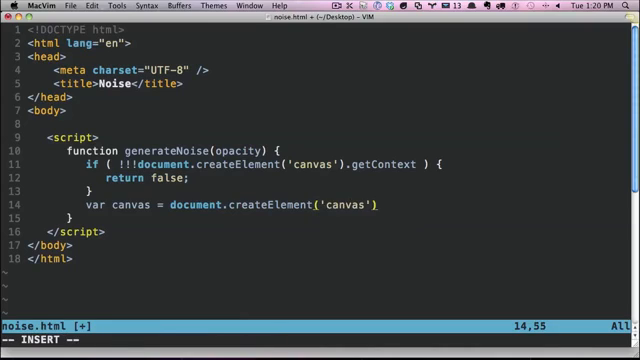
key("Return")
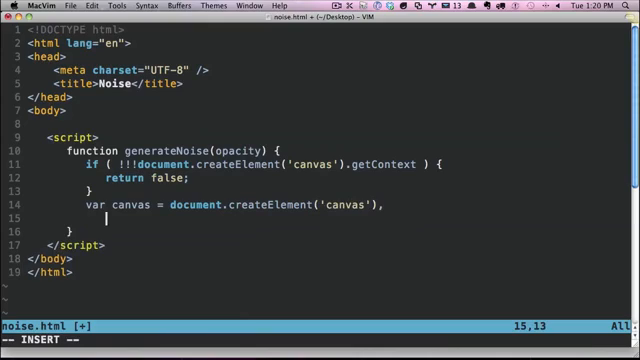
type("ctx")
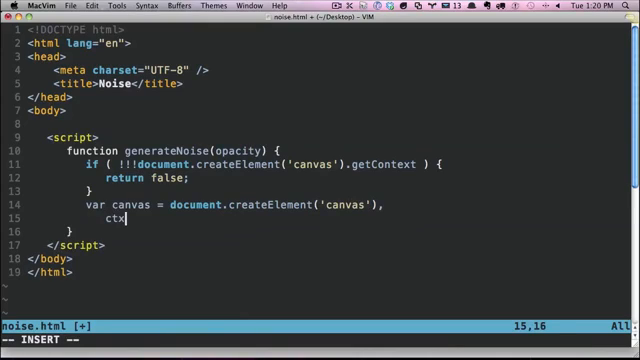
type("= c")
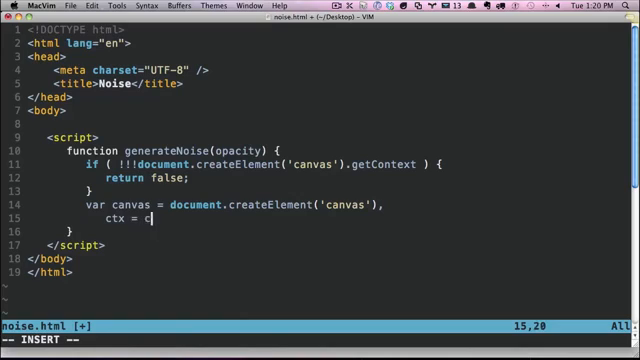
type("anvas.")
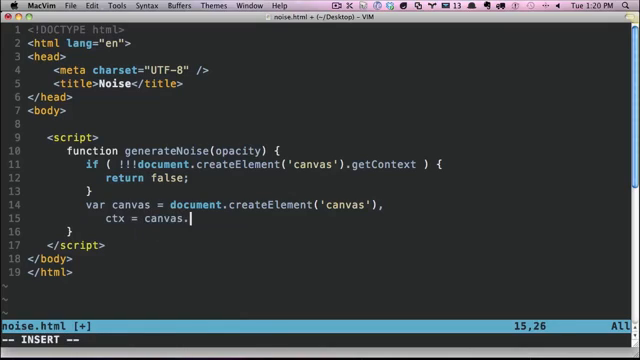
type("getContext('2d'),")
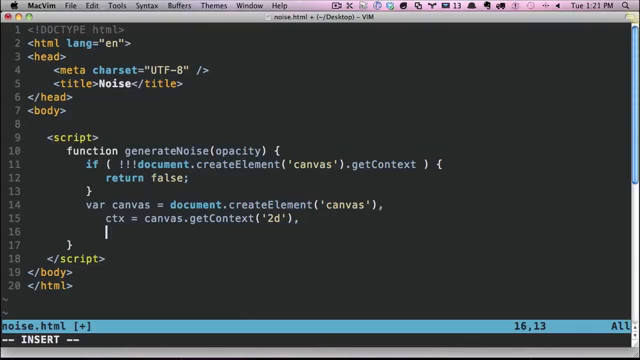
Add x, y, r, g, b and opacity = opacity || .2 to the var statement
type("x, y")
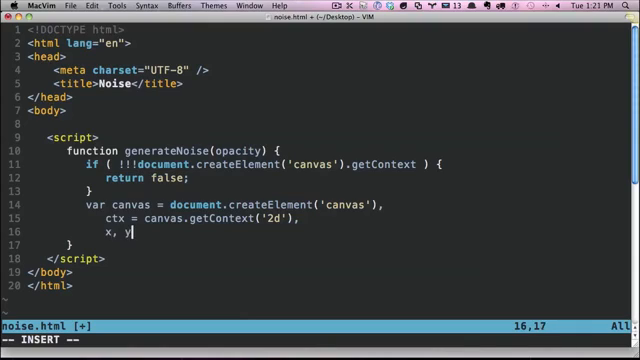
key("BackSpace")
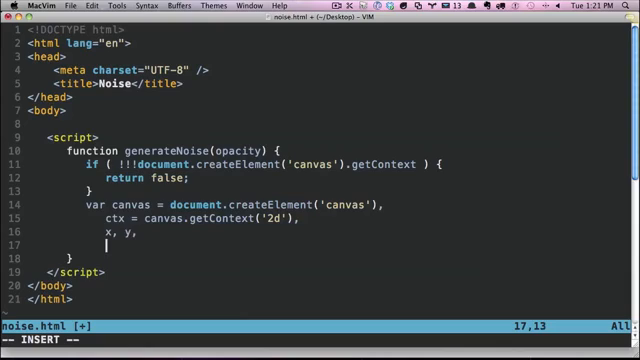
type("r,g")
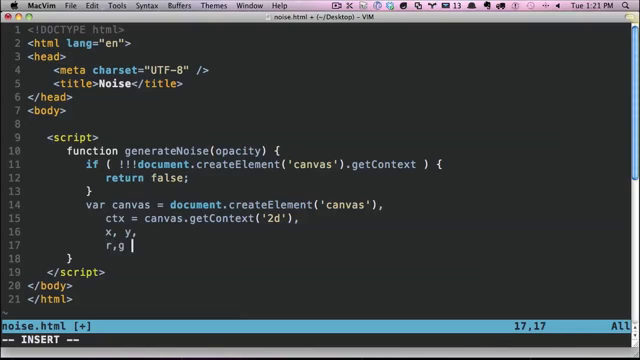
type(", b")
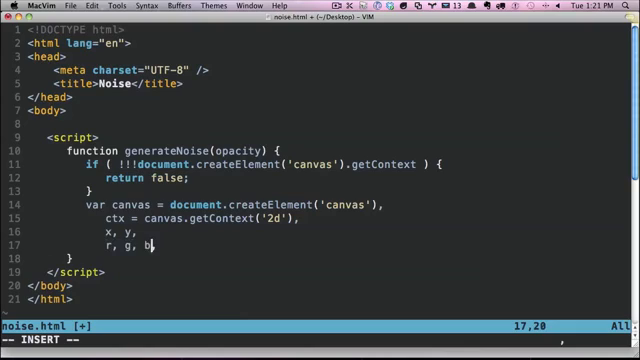
type("opacity =")
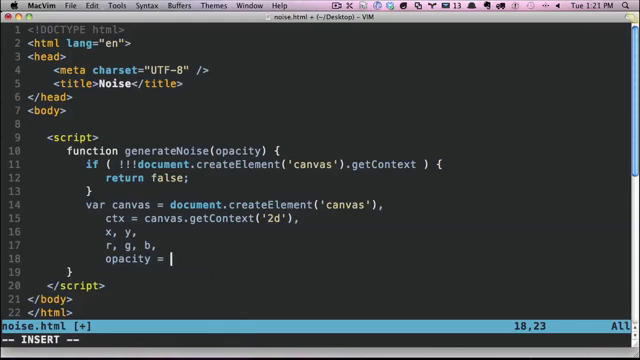
type("opacity || .")
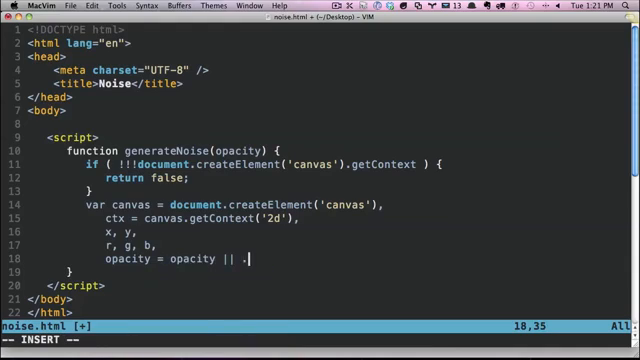
type("2;")
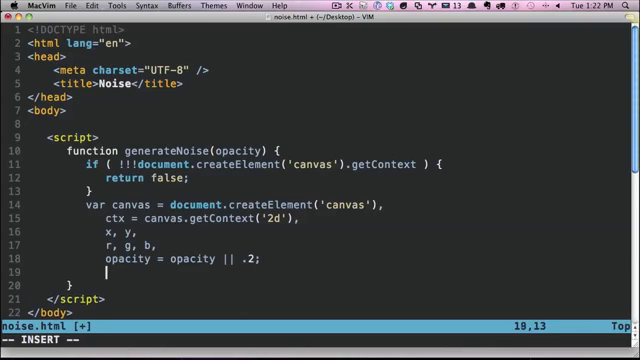
Set canvas.width = 55 after trying widths 500, 10 and 100
type("canvas.width")
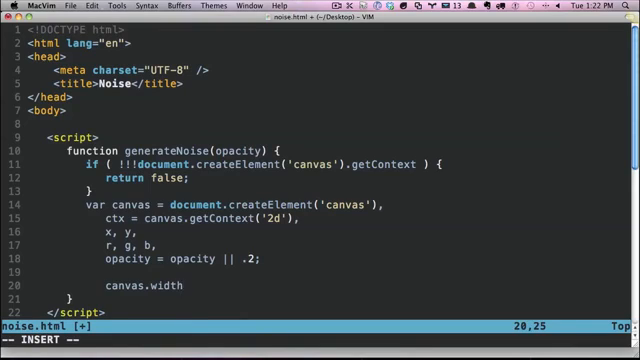
type("=")
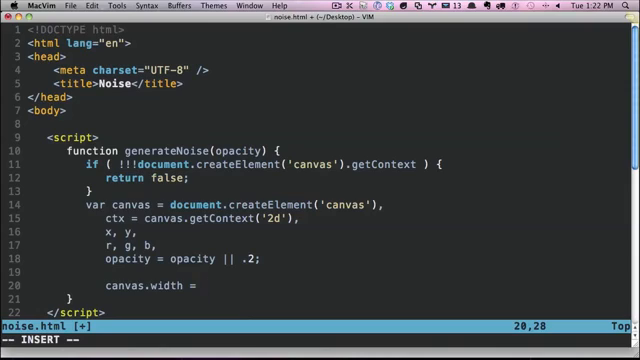
type("500")
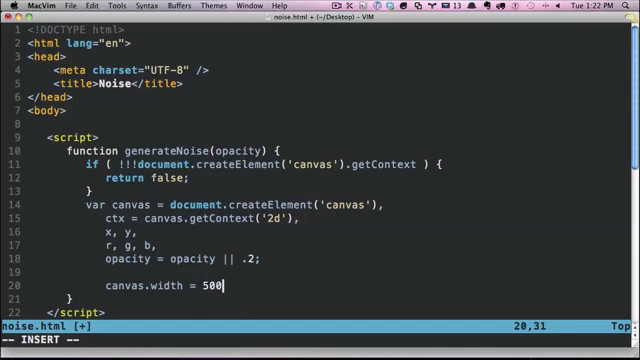
key("BackSpace")
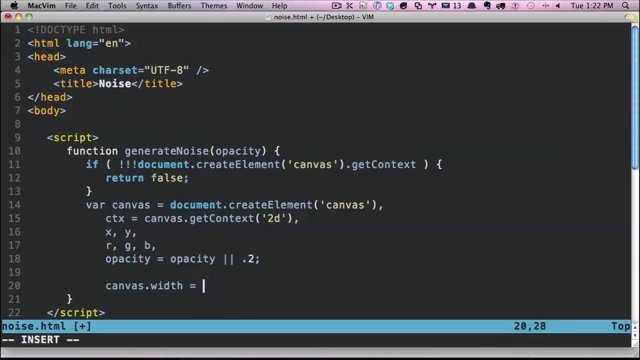
type("10")
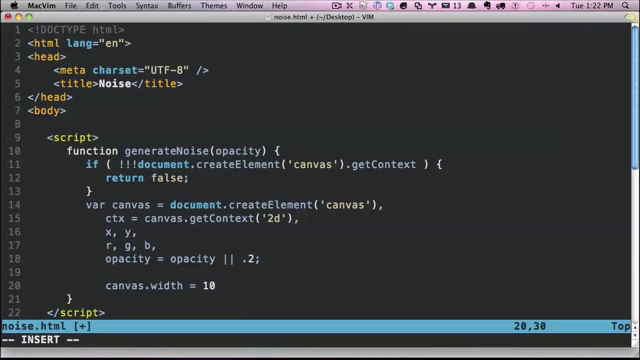
key("BackSpace")
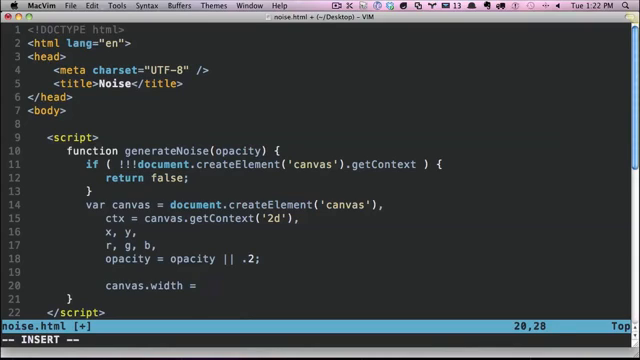
type("100")
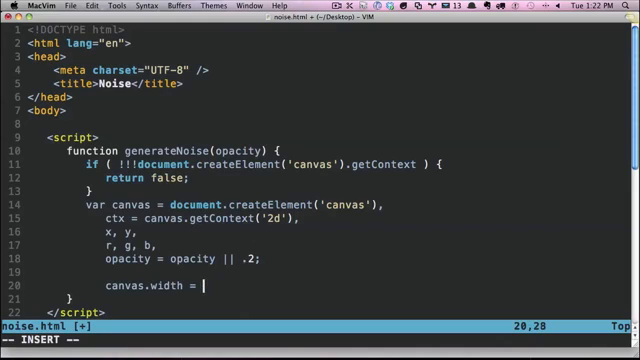
type("55")
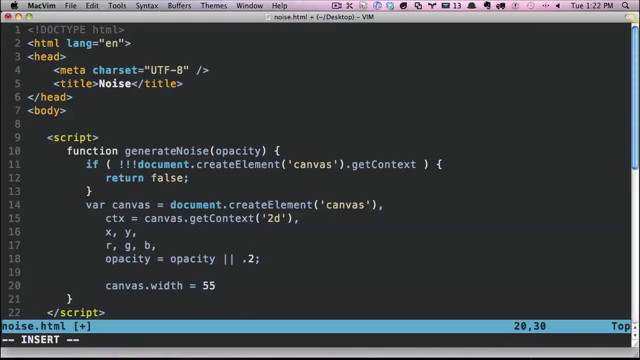
type(";")
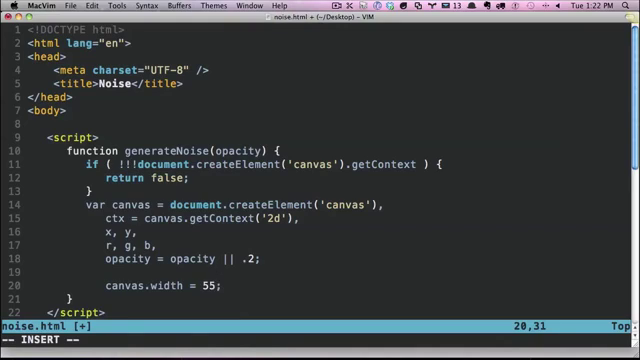
Set canvas.height = 55
type("canvas.heig")
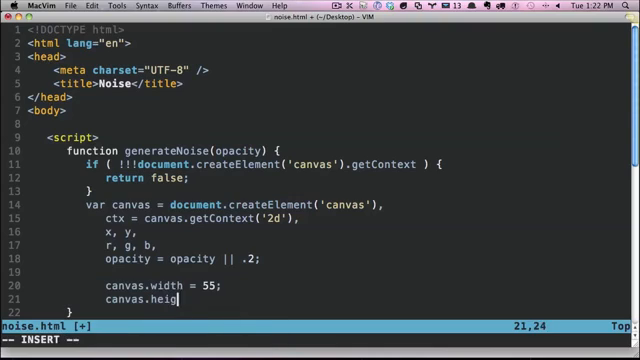
type("ht = 55;")
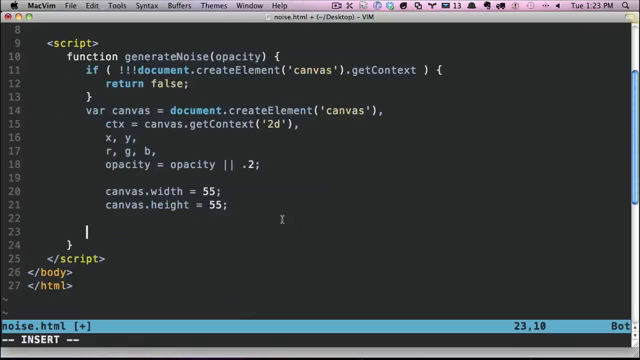
Write the outer loop for ( x = 0; x < canvas.width; x++ )
type("for (")
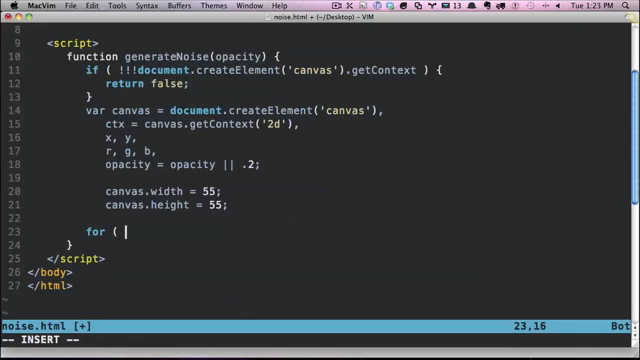
type("x")
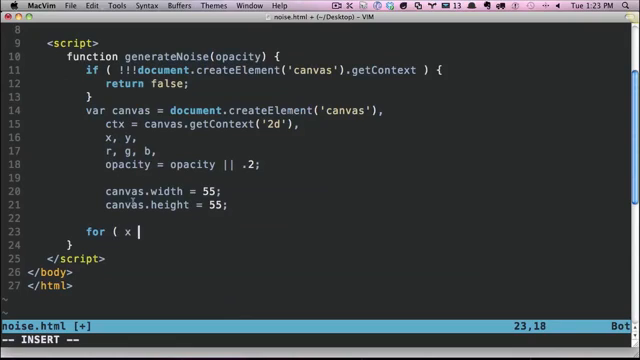
type("= 0; x <")
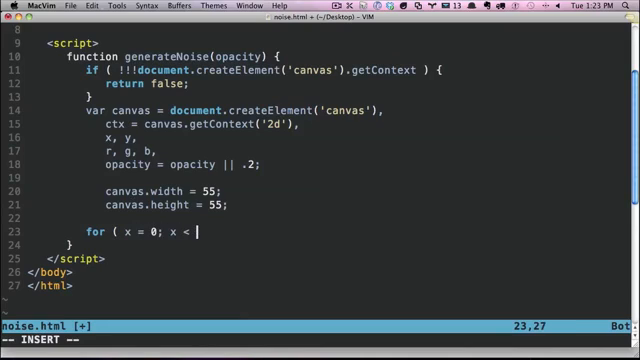
type("canvas.width;")
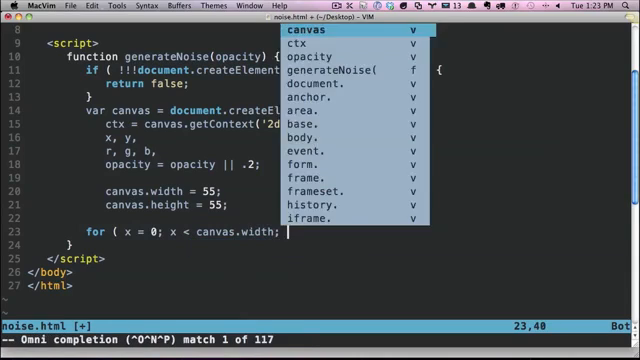
type("x++ ) {")
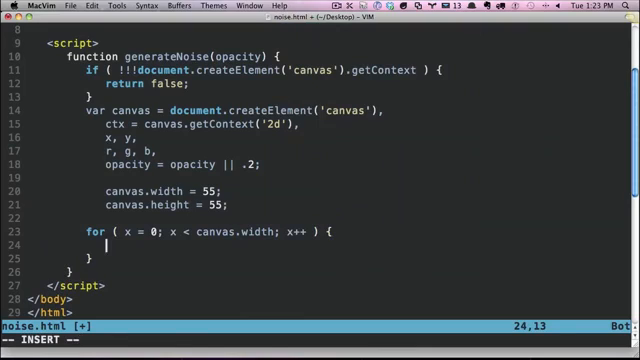
Nest an inner loop for ( y = 0; y < canvas.height; y++ ) { with an empty body
type("for")
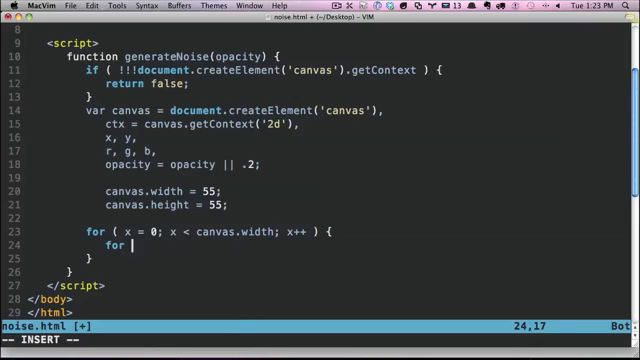
type("(")
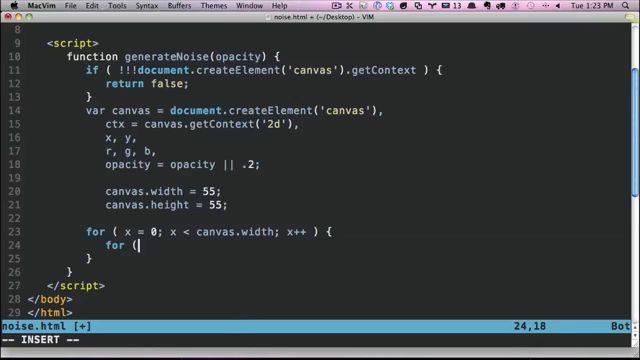
type("y = 0;")
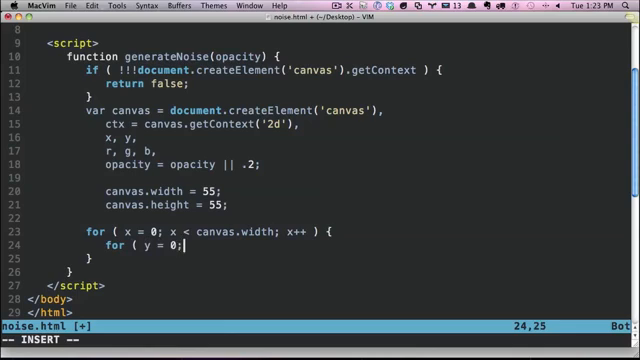
type("y < c")
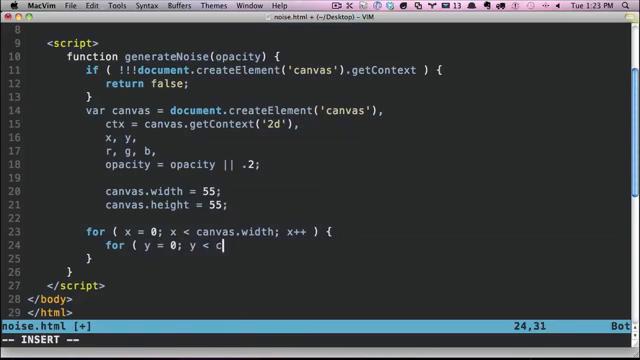
type("anvas.height; yu")
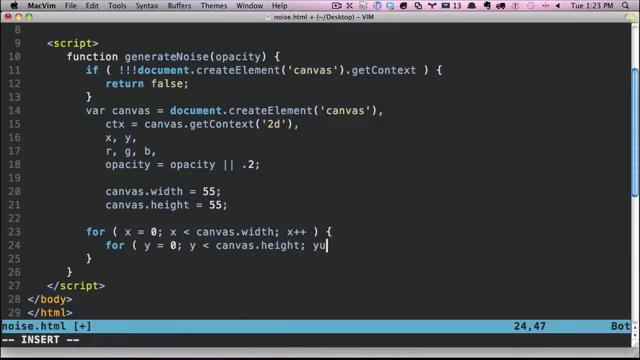
type("++ ) {")
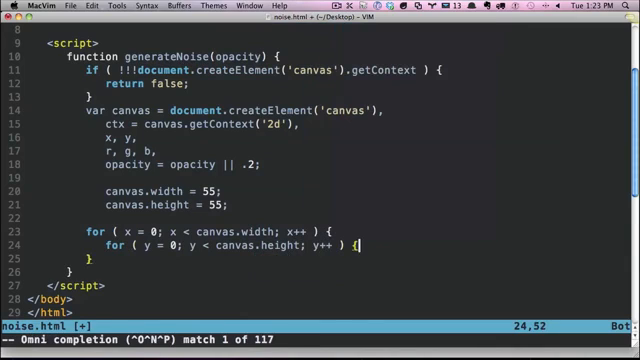
key("Return")
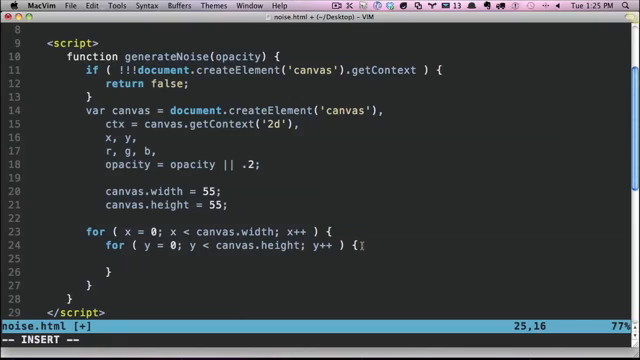
Assign r = Math.floor( Math.random() * 255 ); inside the inner loop
type("r =")
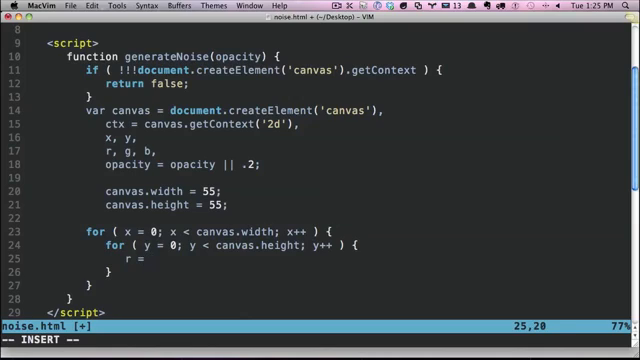
type("Math.floor( Math.random(")
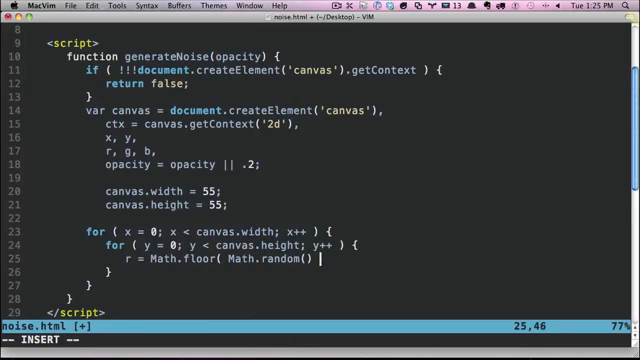
type("* 255")
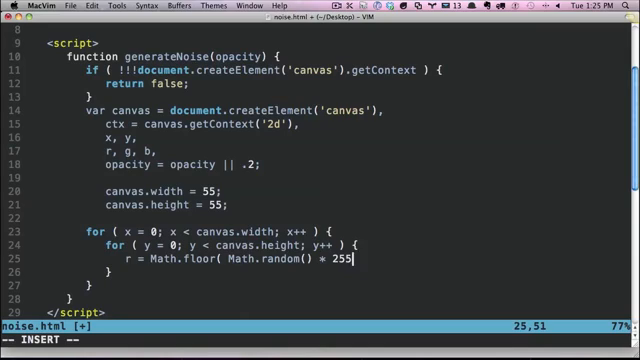
type(")")
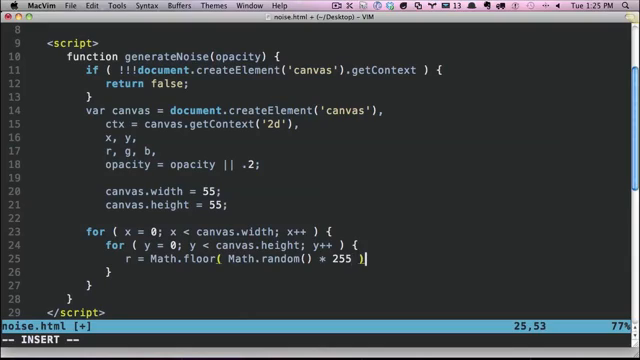
type(";")
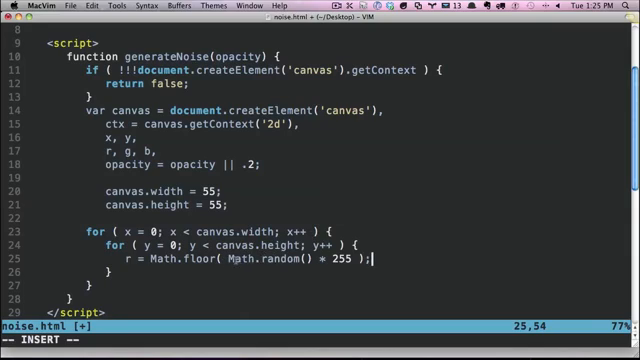
key("Left")
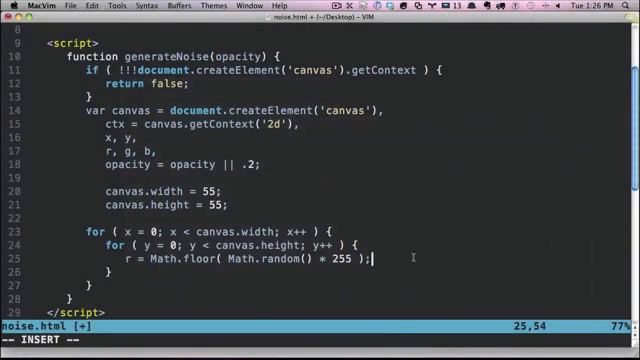
Type a test rgba(125, 3444, example line below the r assignment
type("rgba")
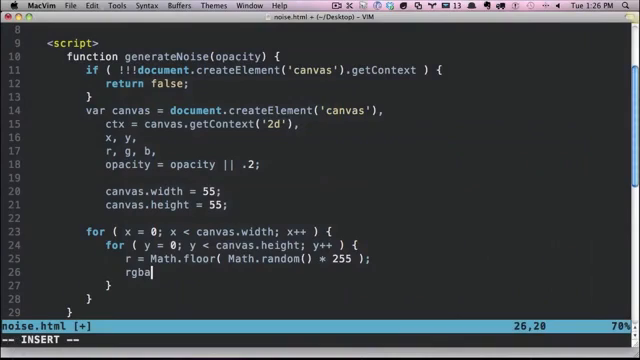
type("(125")
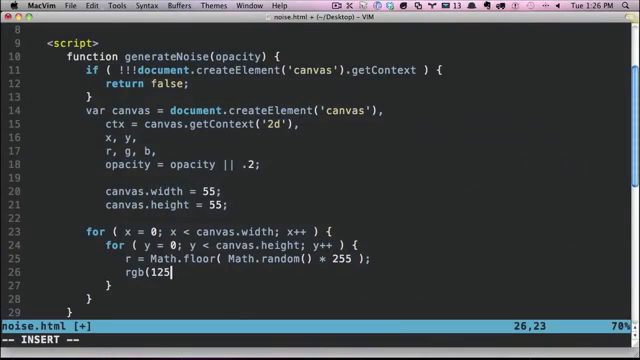
type(", 3444,")
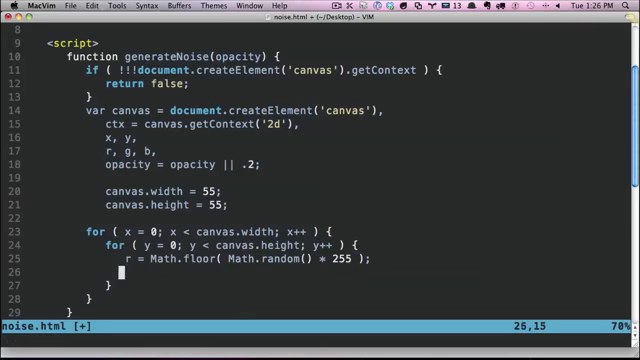
Duplicate the r line as g and b random assignments and open a blank line below
key("Up")
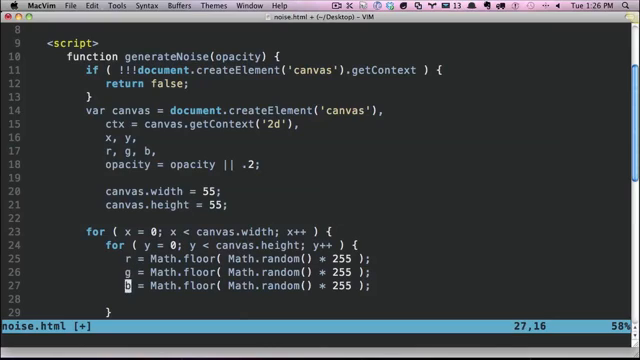
key("u")
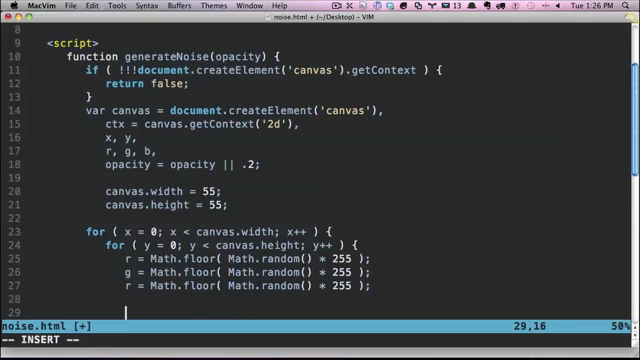
Set ctx.fillStyle = 'rgba(' + r + ',' + g + ',' + b + ',' concatenation
type("ctx.")
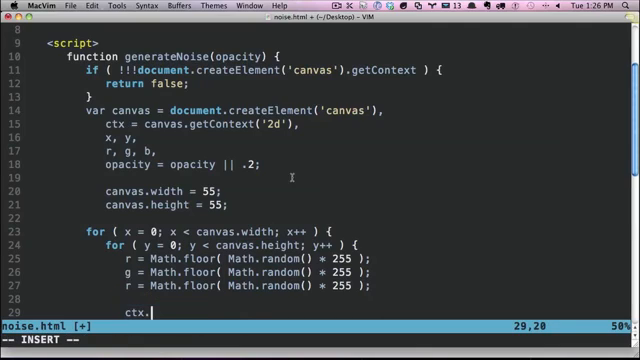
scroll("down", 3)
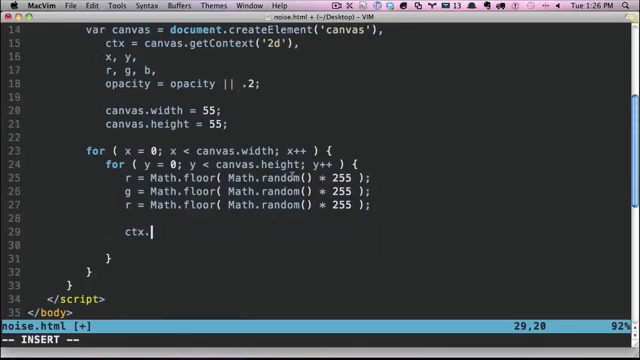
type("fillStyle")
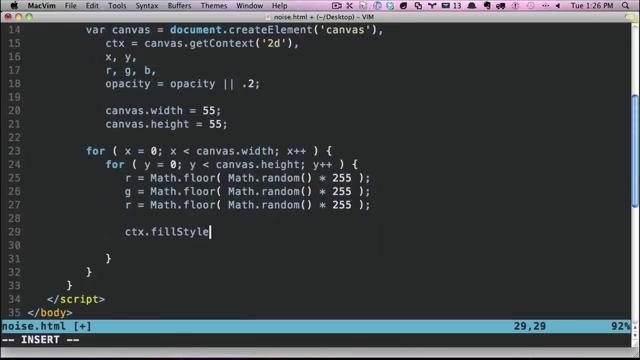
type("=")
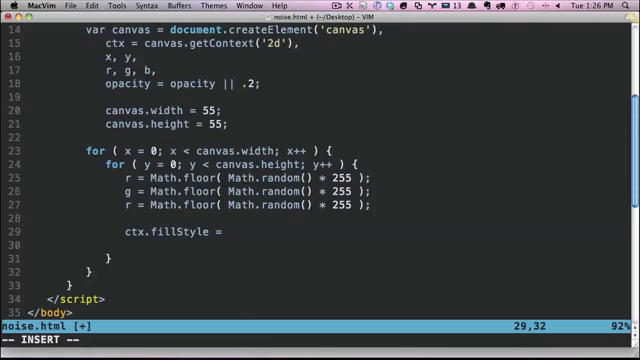
type("'rgb")
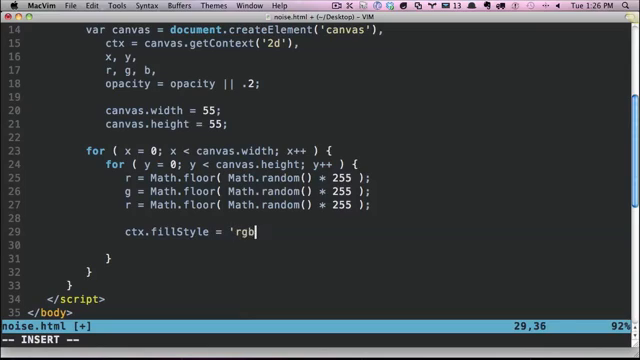
type("a(")
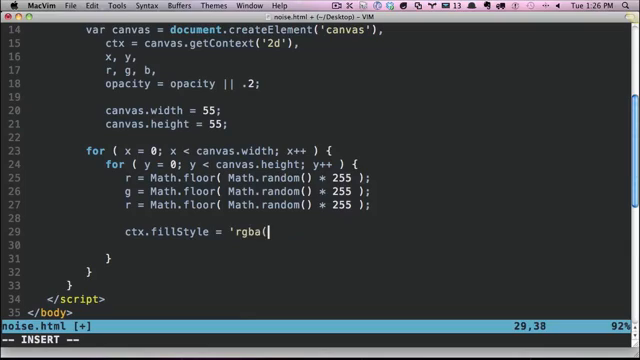
type("\"")
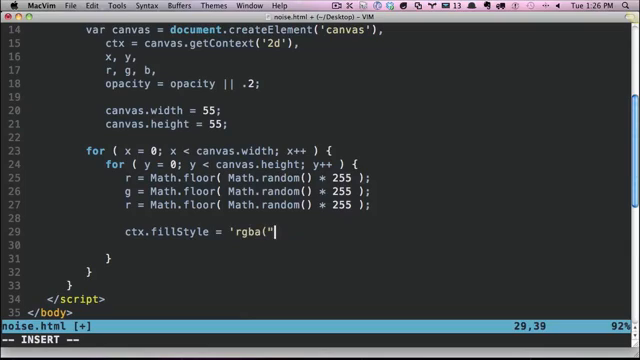
type("'")
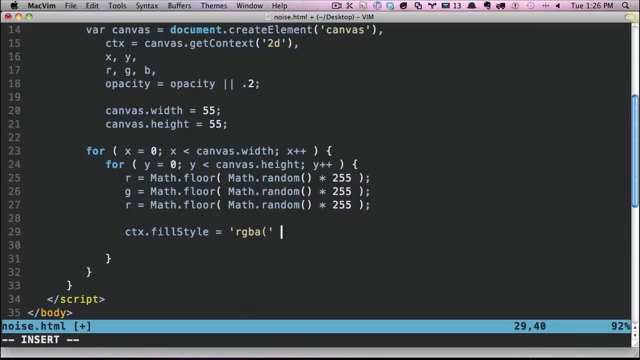
type("+ r + ',")
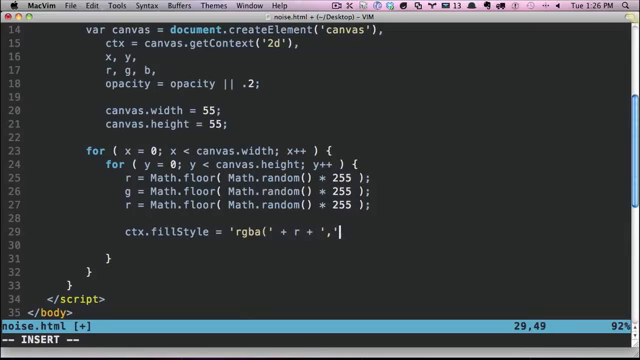
type("+ g + ',' + b")
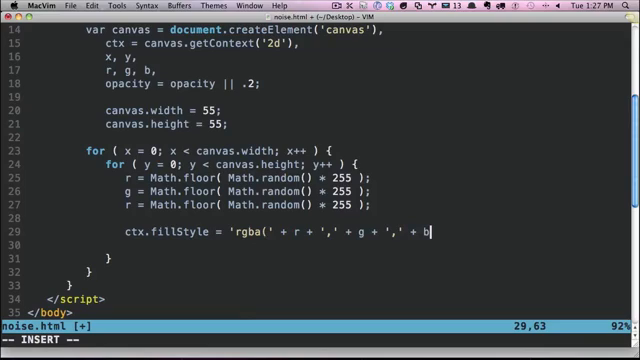
type("+ '")
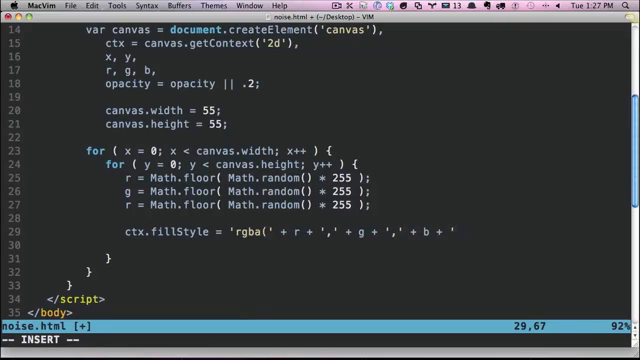
type("',' + opacity")
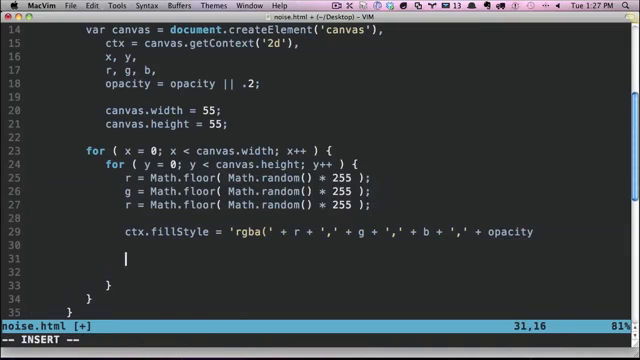
Write an example rgba(125, 50, 200, .2); string for reference
type("rgba(1")
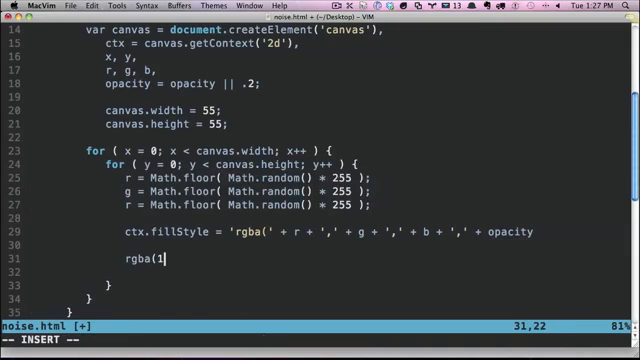
type("25,")
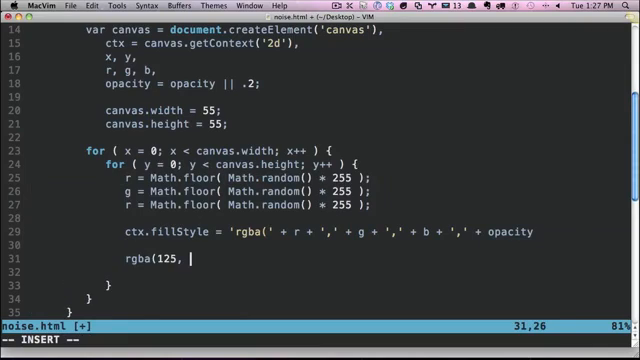
type("50, 200,")
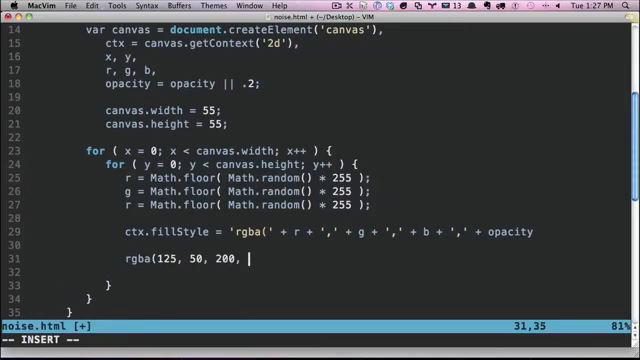
type(".2")
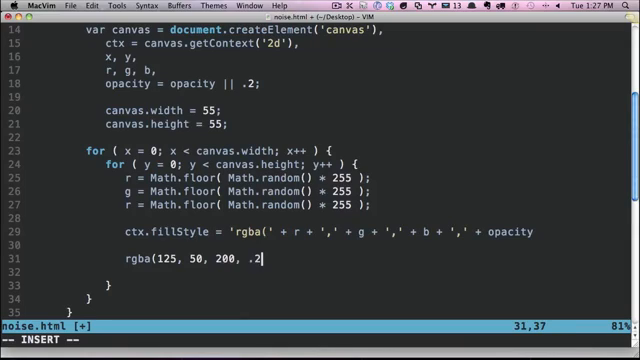
type(");")
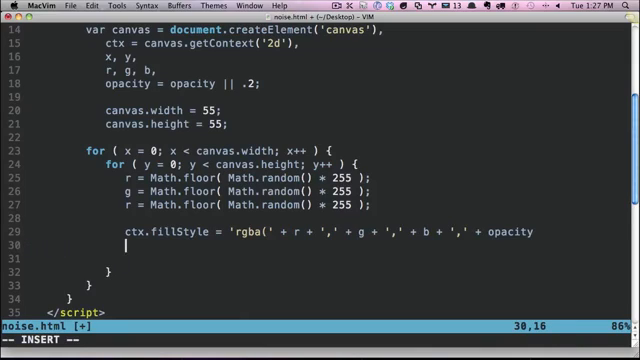
Draw each noise pixel with ctx.fillRect(x, y, 1, 1) below the fillStyle line
type("vt")
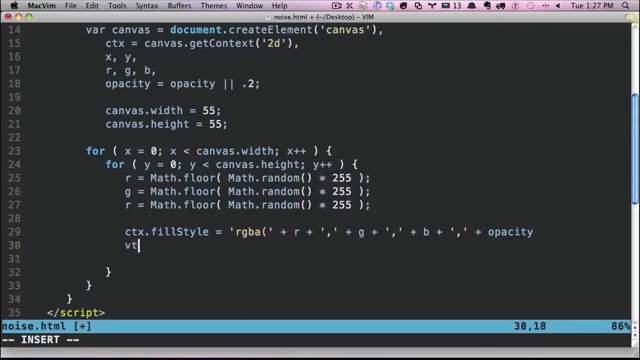
type("ctx.f")
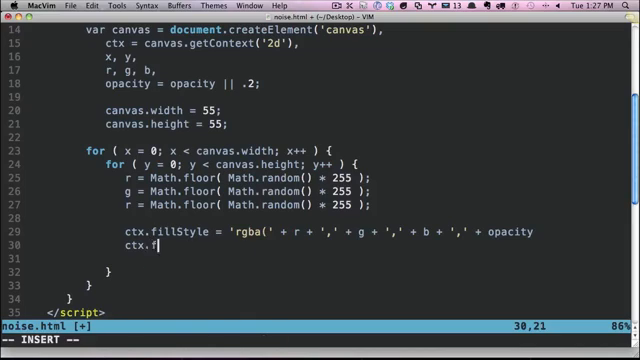
type("illRect")
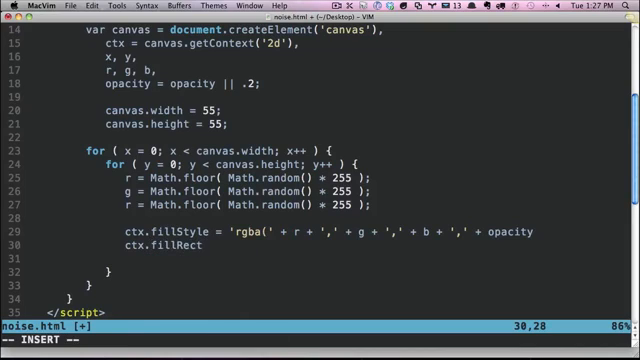
type("(")
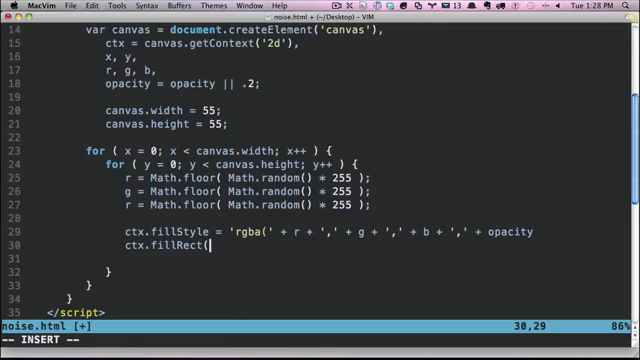
type("x, y,")
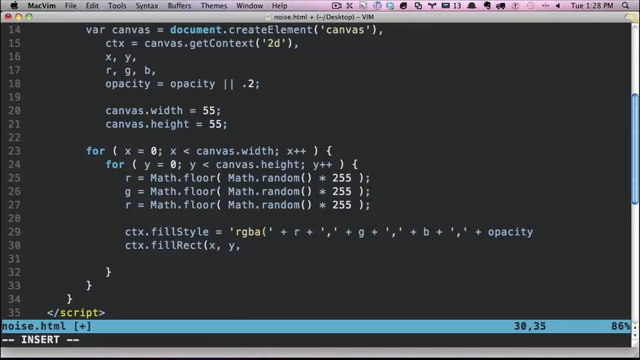
type("1, 1);")
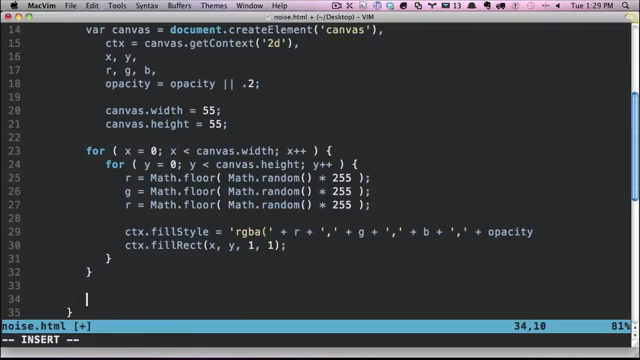
Set document.body.style.backgroundImage to "url(" + canvas.toDataURL("image/png") + ")" after the loops
type("document.body.")
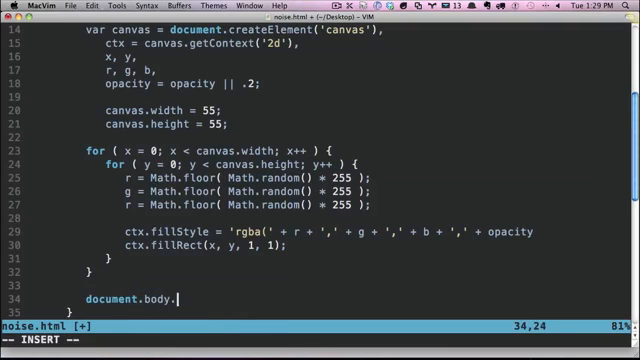
type("style.background")
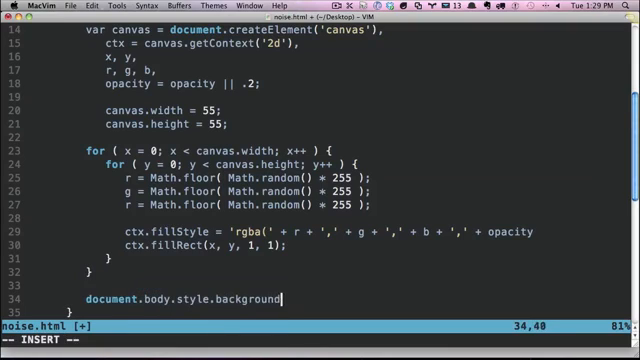
type("Image = \"url(\" + canvas.")
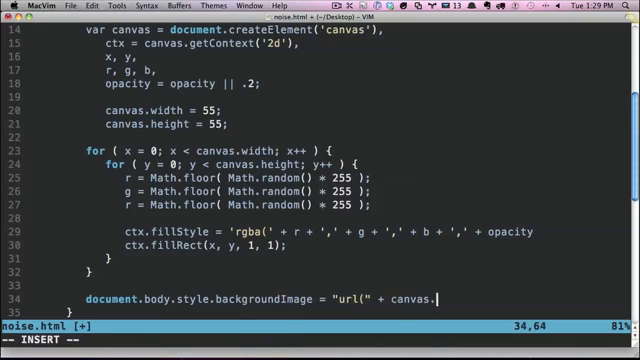
type("toData")
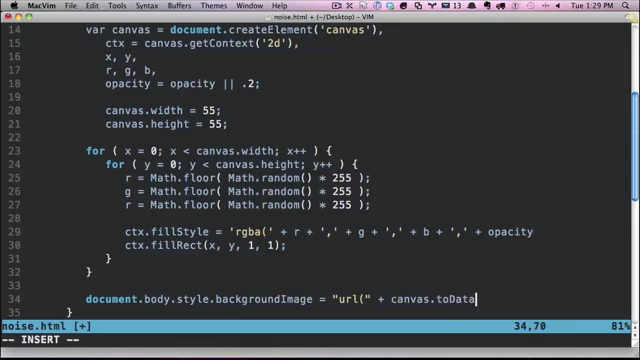
type("URL(")
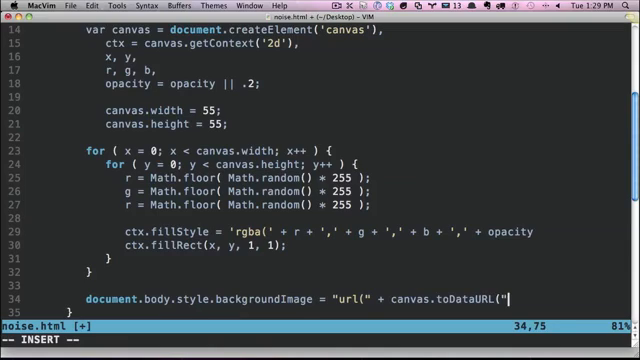
type("image/png")
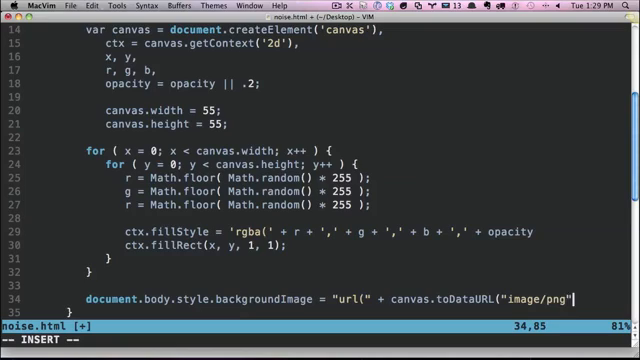
type(") + \")\";")
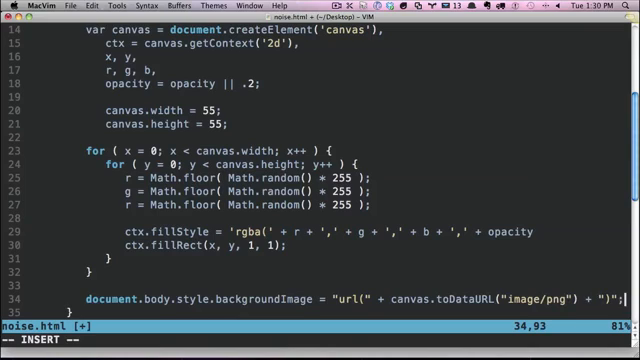
scroll("down", 3)
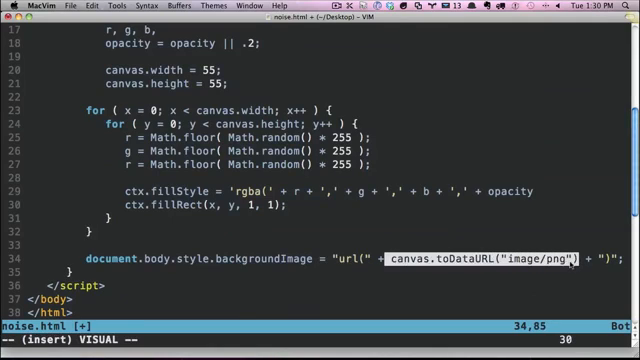
mouse_move(494, 236)
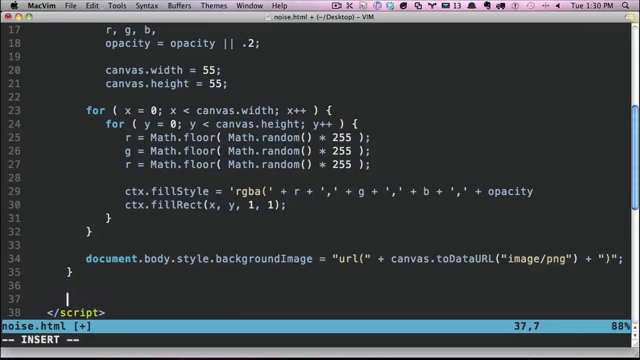
Call generateNoise at the end of the script and close the rgba fillStyle string with a semicolon
type("generateNoise(.);")
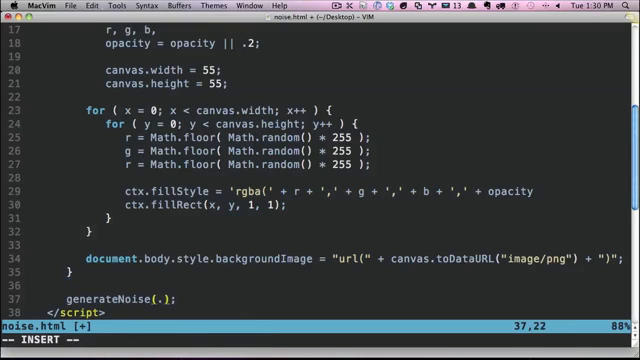
type("2")
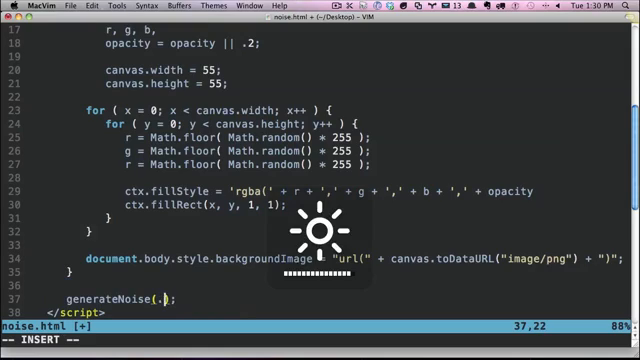
scroll("up", 3)
type("1")
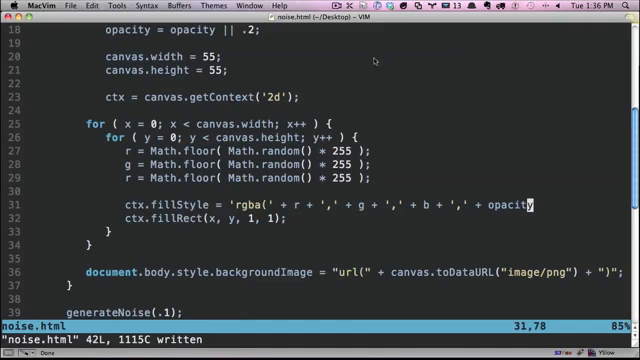
scroll("up", 3)
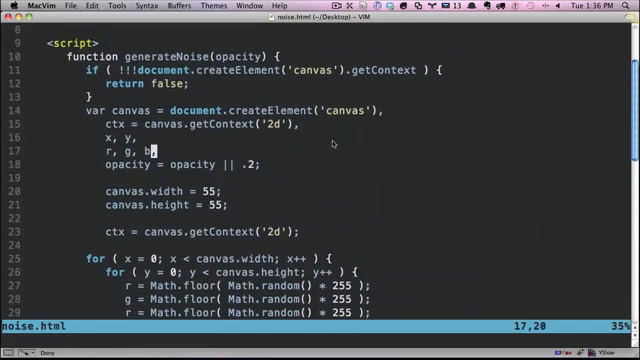
scroll("down", 3)
type("ctx.fillStyle = 'rgba(' + r + ',' + g + ',' + b + ',' + opacity + '")
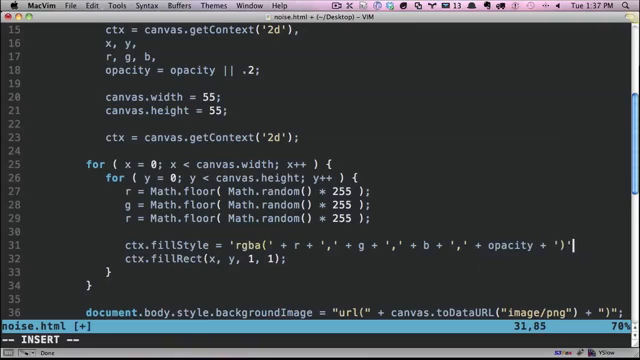
type(";")
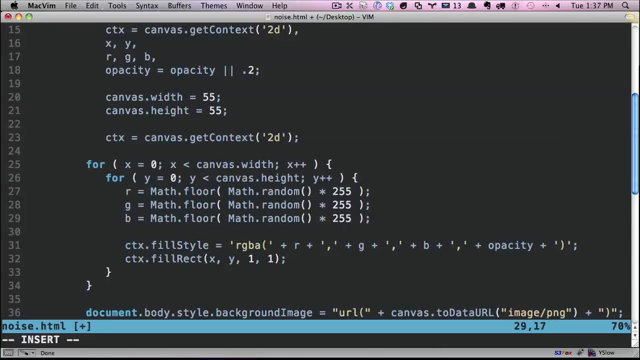
scroll("down", 3)
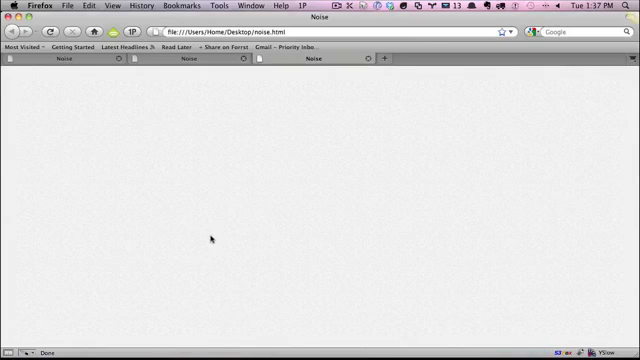
mouse_move(176, 244)
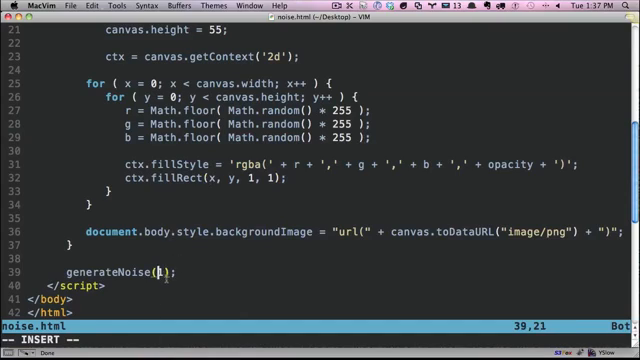
Try opacity .2 and a 100 by 100 canvas, then revert to 55 by 55 with generateNoise(.1)
type(".2;")
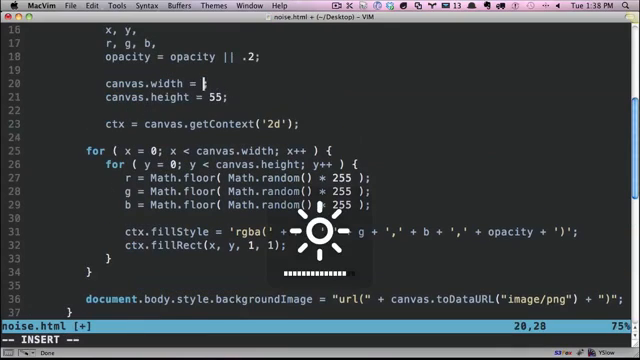
type("100")
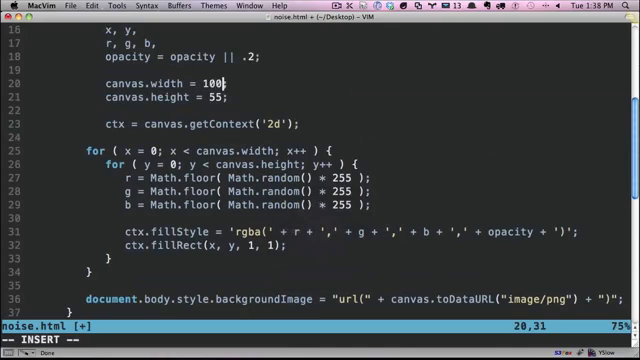
type("100")
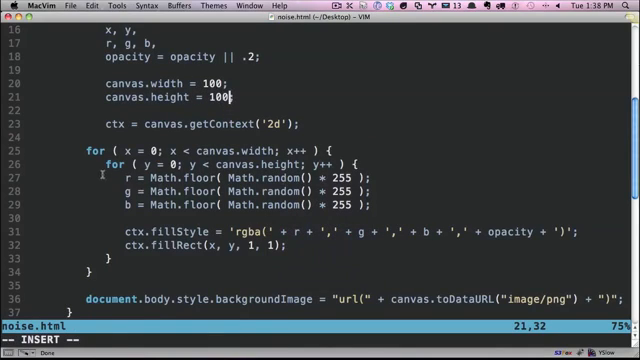
type("55")
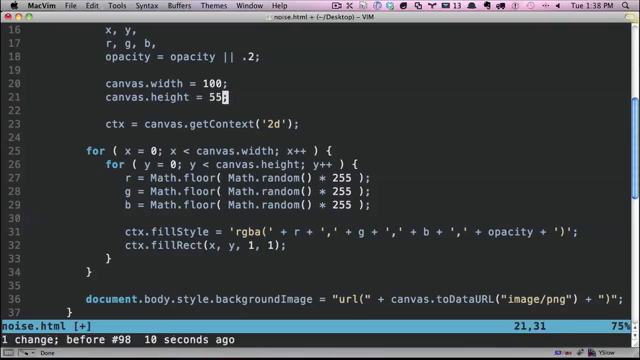
scroll("down", 3)
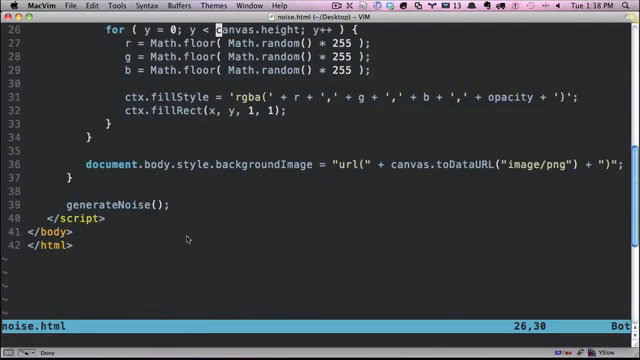
type(".1")
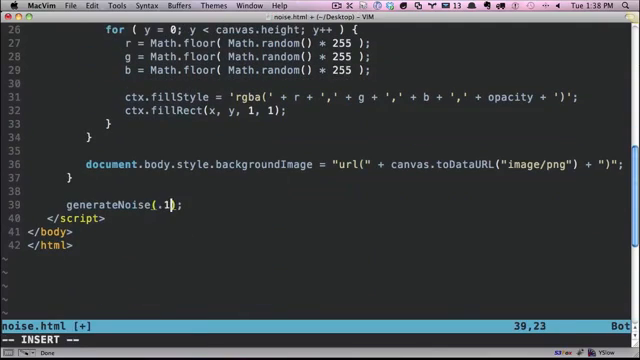
scroll("up", 3)
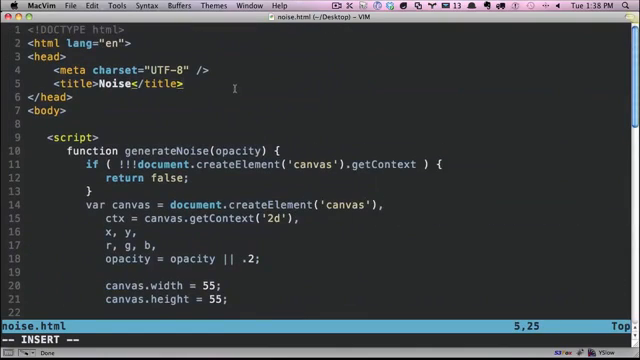
Add a <style> block in the head with a body rule setting background: red
key("Return")
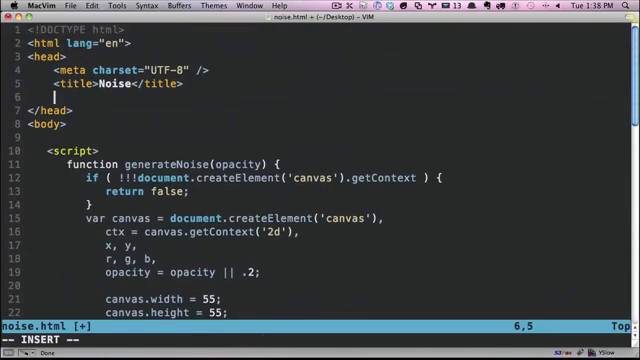
type("<style>")
type("body {")
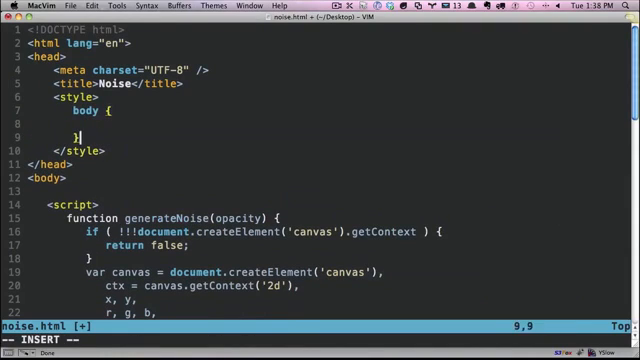
type("background")
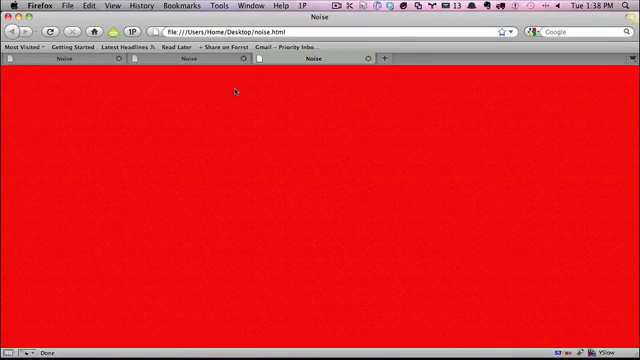
mouse_move(322, 114)
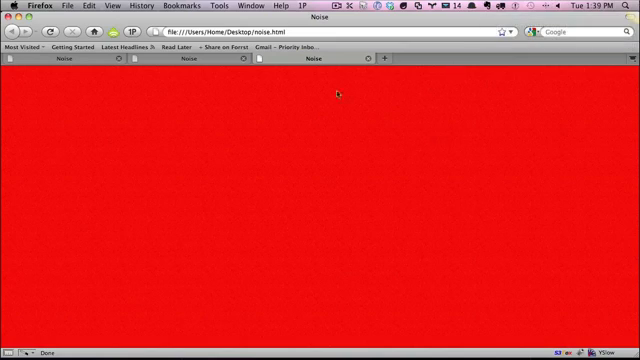
mouse_move(412, 152)
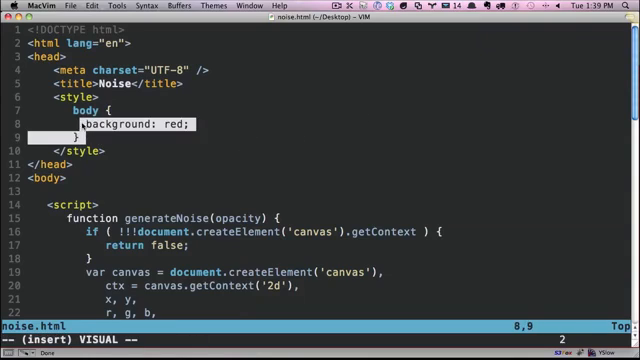
Rewrite the body rule with background: white and -webkit-animation-name: fade
key("Up")
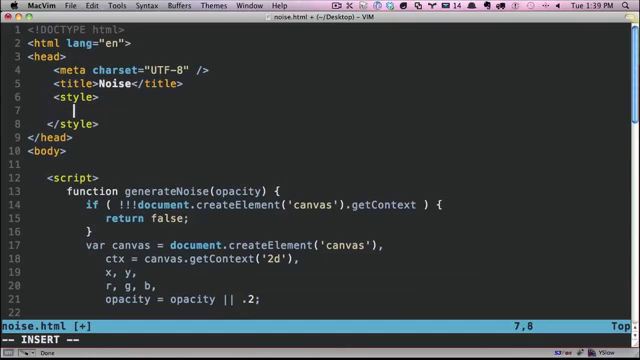
type("body {")
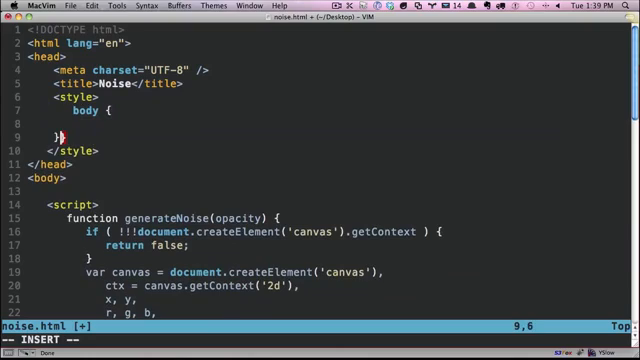
type("ba")
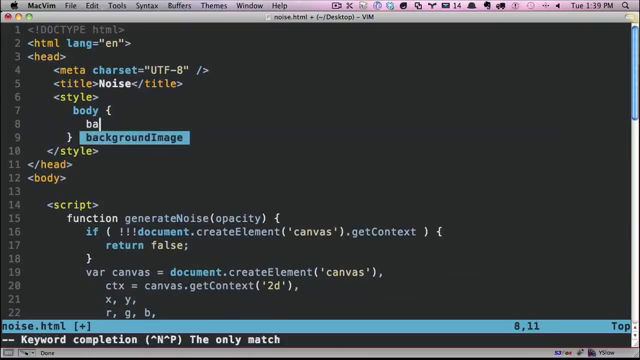
type("ckground: white;")
type("-webkit")
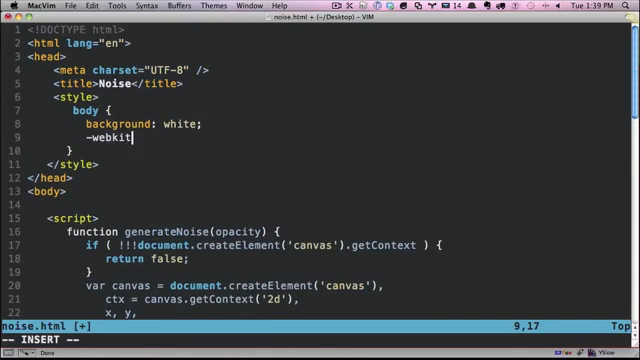
type("-")
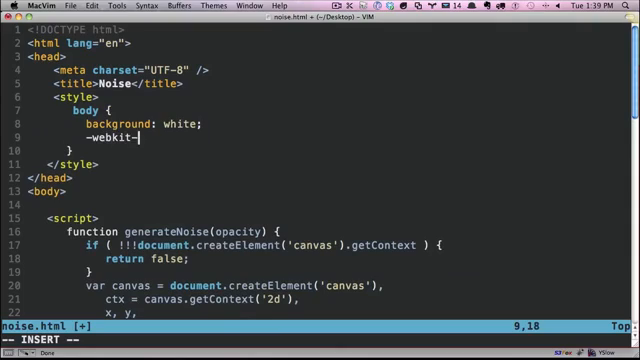
type("animati")
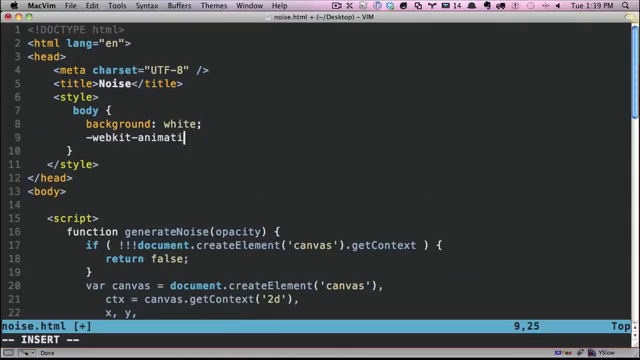
type("on-name:")
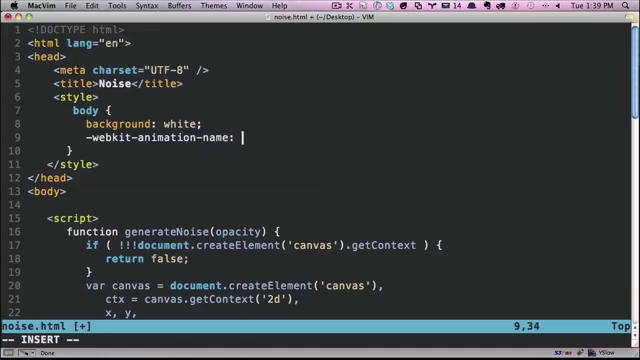
type("fade;")
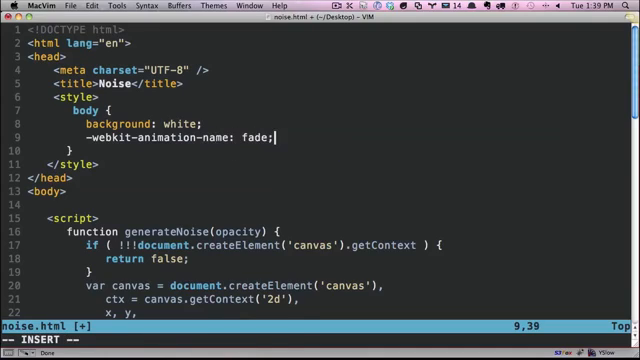
key("Return")
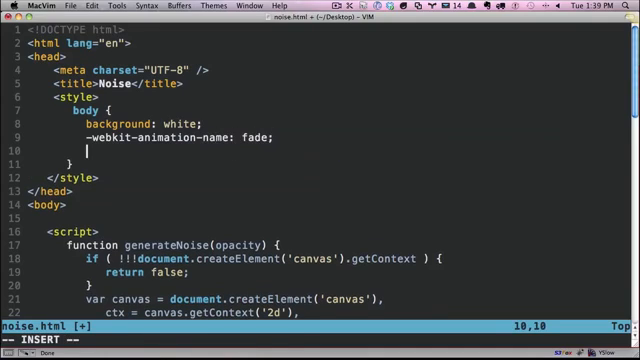
Add -webkit-animation-duration: 4s and -webkit-animation-iteration-count: 1 to the body rule
type("-er bk")
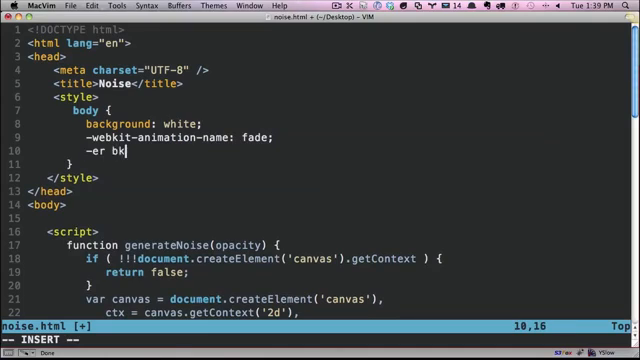
type("-webkitt-")
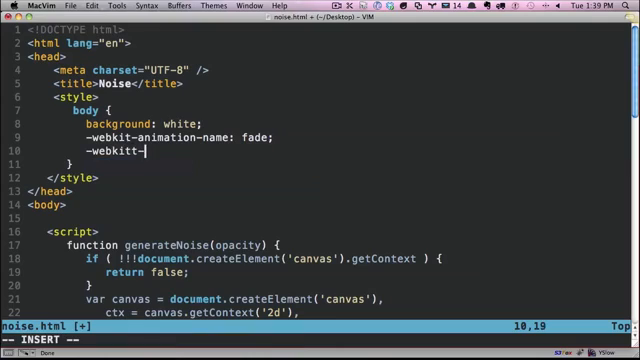
type("animation-dur")
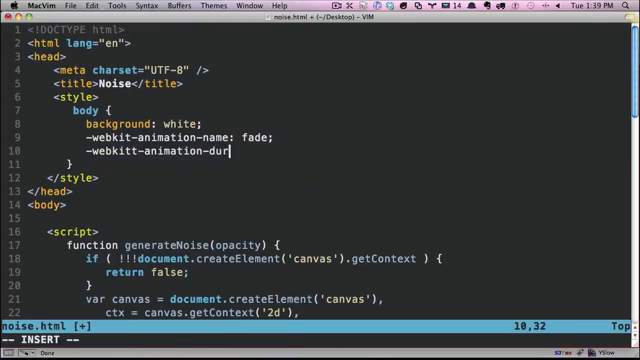
type("ation: 4s;")
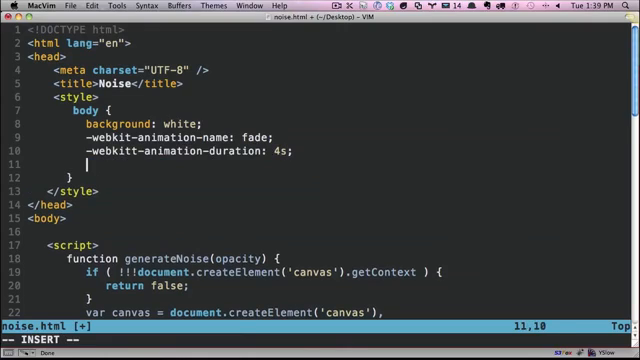
type("-webkit-animation")
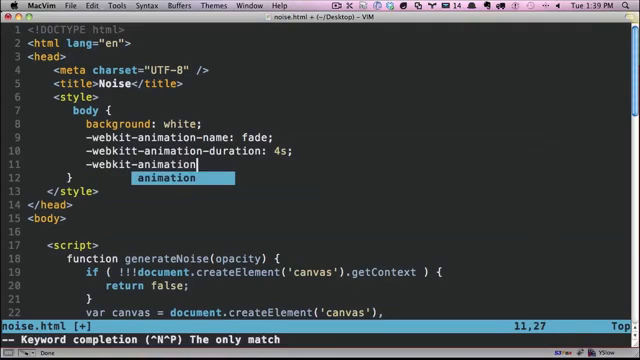
type("-iteration-cou")
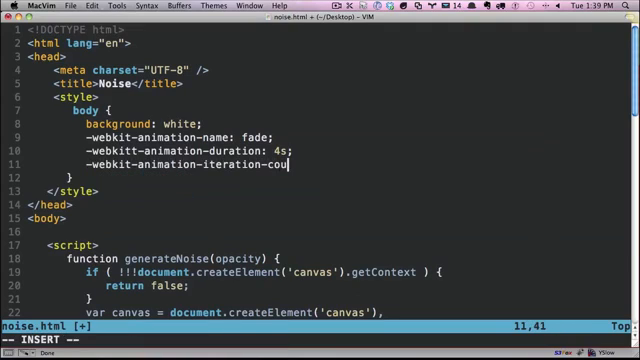
type("nt:")
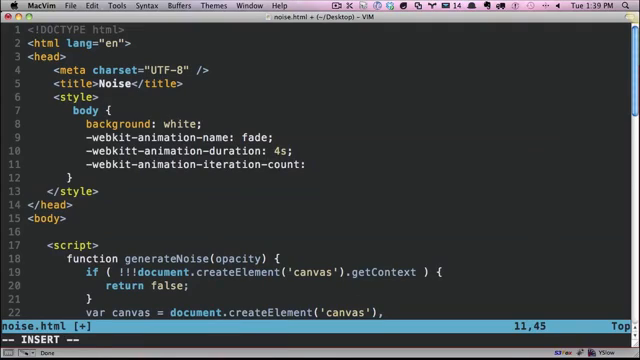
type("1")
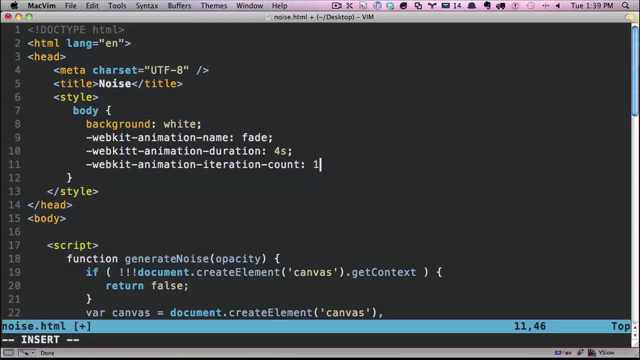
type("0;")
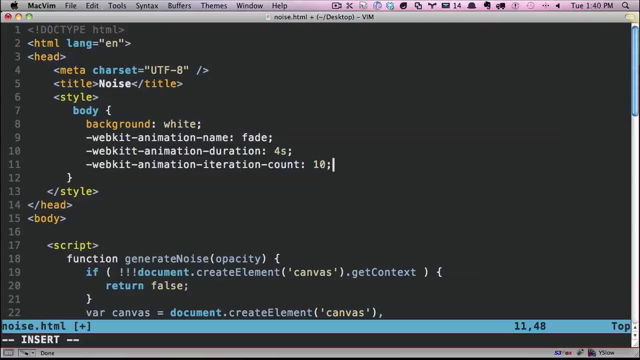
key("BackSpace")
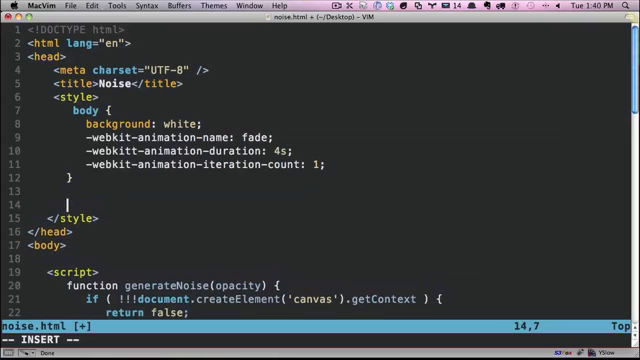
Start a @-webkit-keyframes fade block in the style section
type("@")
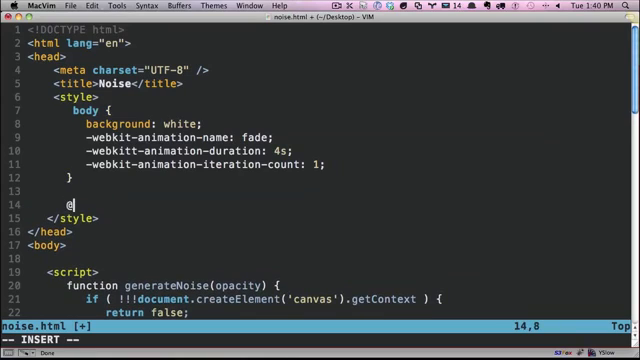
type("-webkit-")
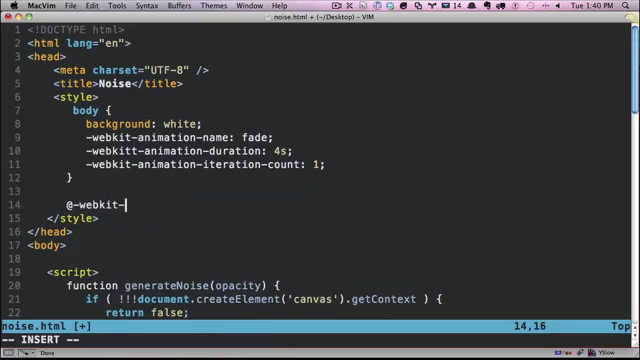
type("keyframes")
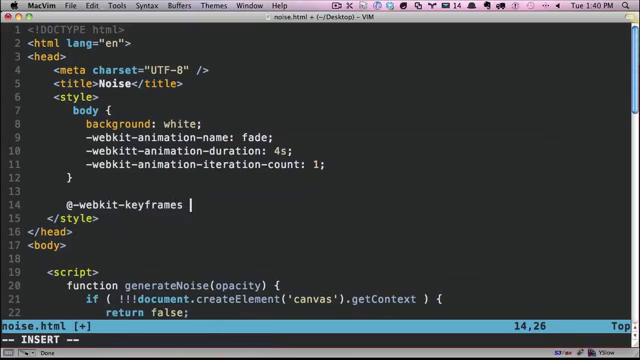
type("fade")
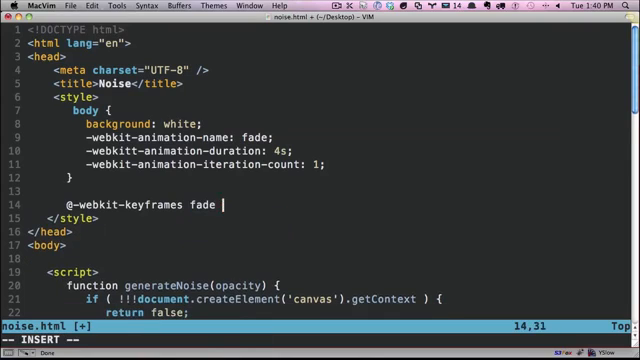
type("{")
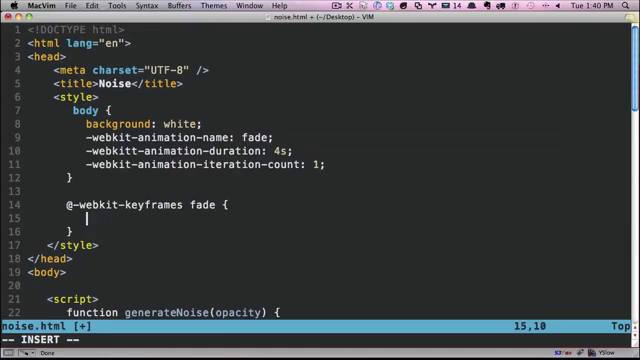
Step the keyframes background through red at 0%, green at 33%, blue at 66% and white at 100%
type("0% {")
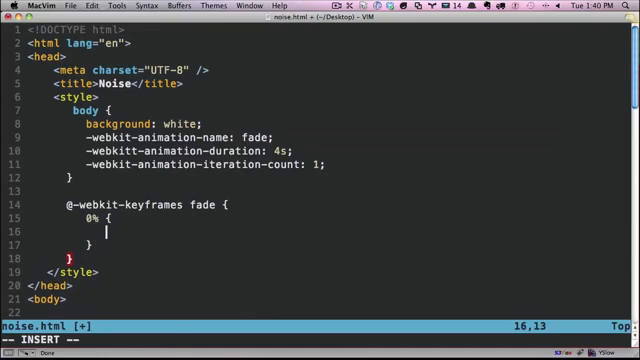
type("background:")
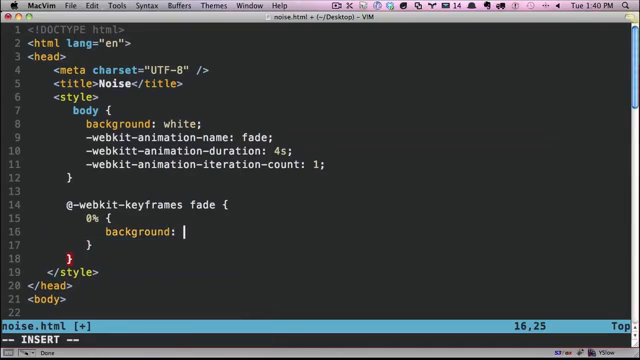
type("red;")
type("33% {")
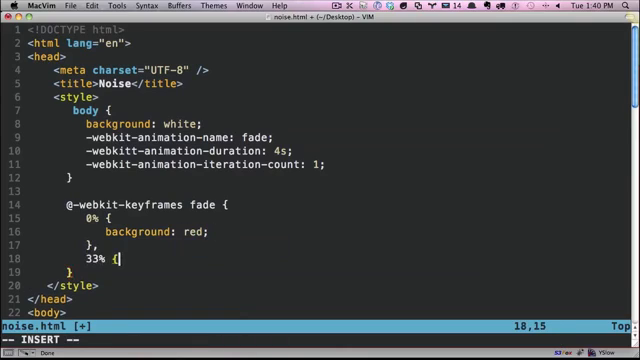
type("background: green;")
type("66% {")
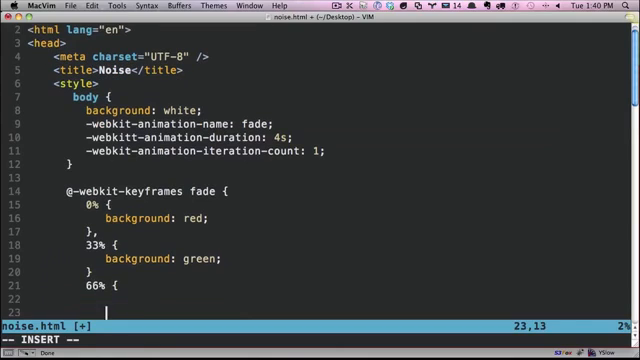
type("background: blue;")
type("100% {")
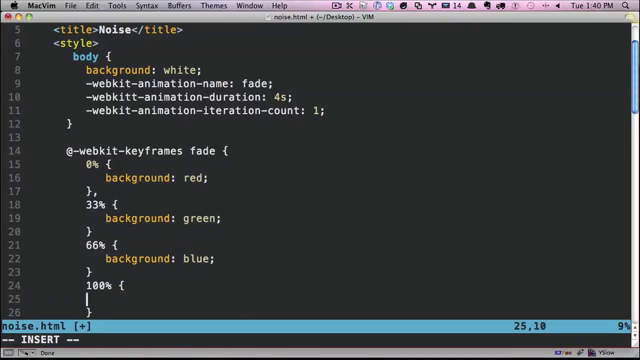
type("background: w")
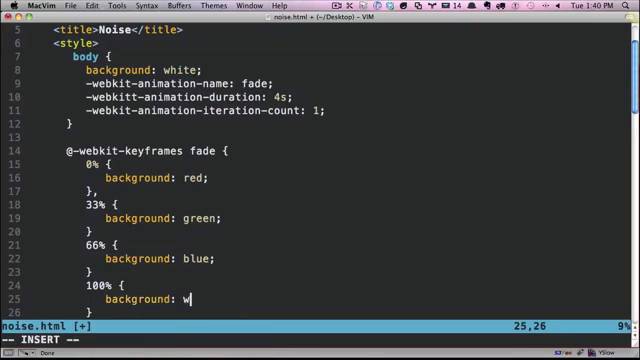
type("hite;")
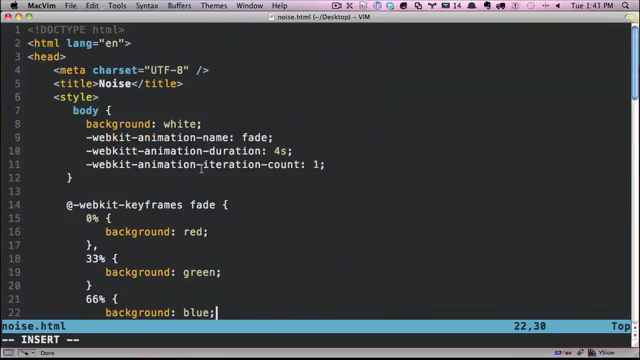
scroll("down", 3)
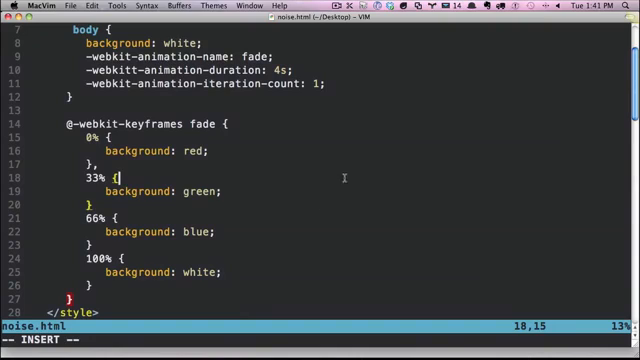
mouse_move(272, 238)
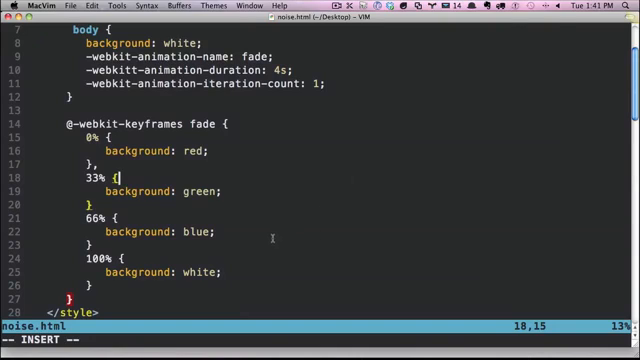
scroll("up", 3)
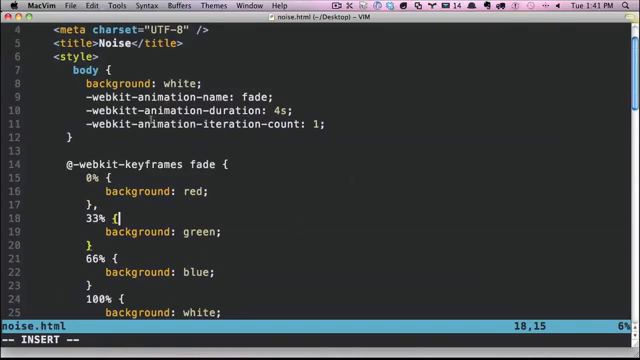
key("ctrl+n")
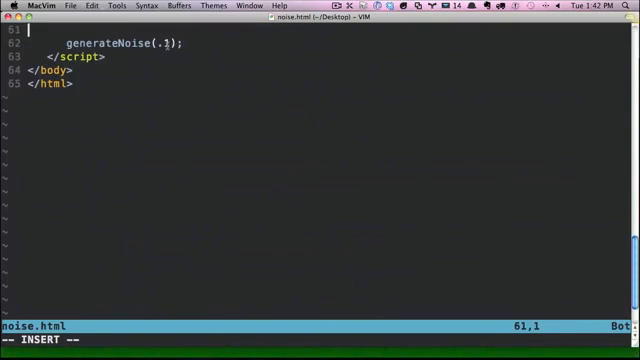
Try generateNoise(.5), then change the opacity argument to .2
type("5")
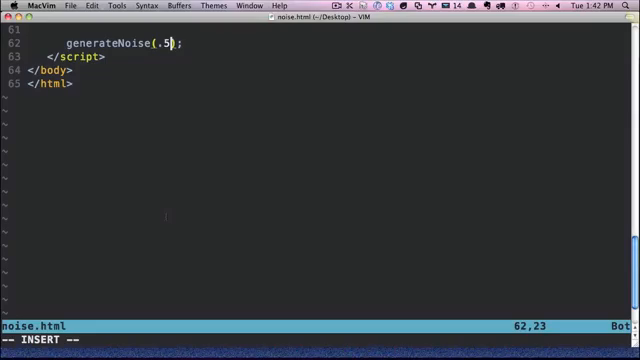
type("2")
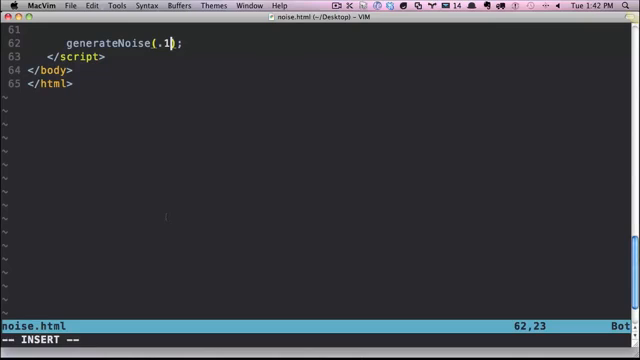
scroll("up", 3)
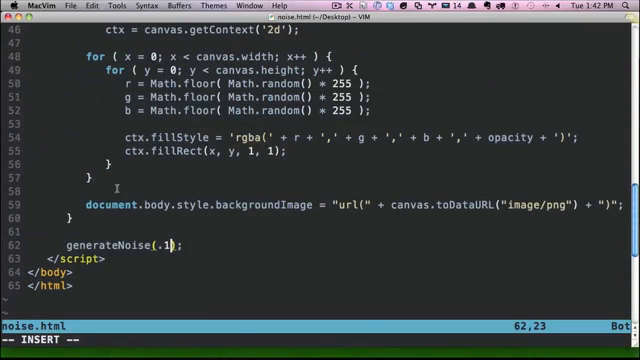